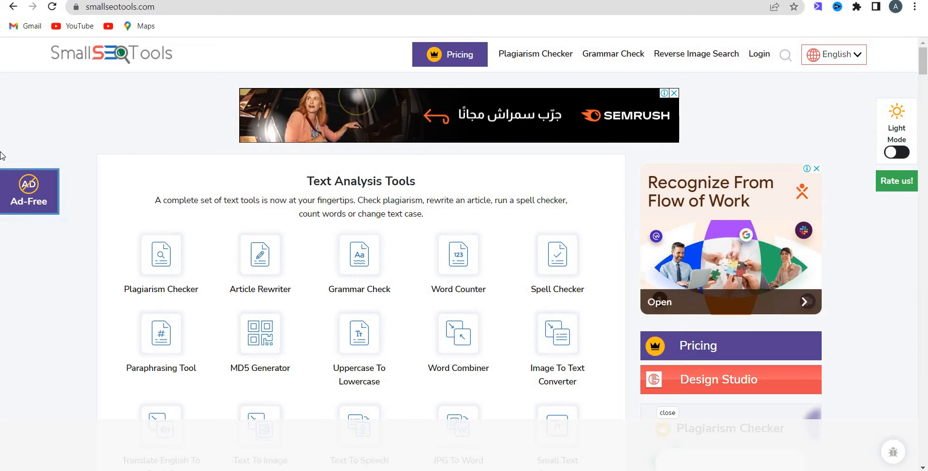
{"action": "mouse_move", "coordinate": [74, 136]}
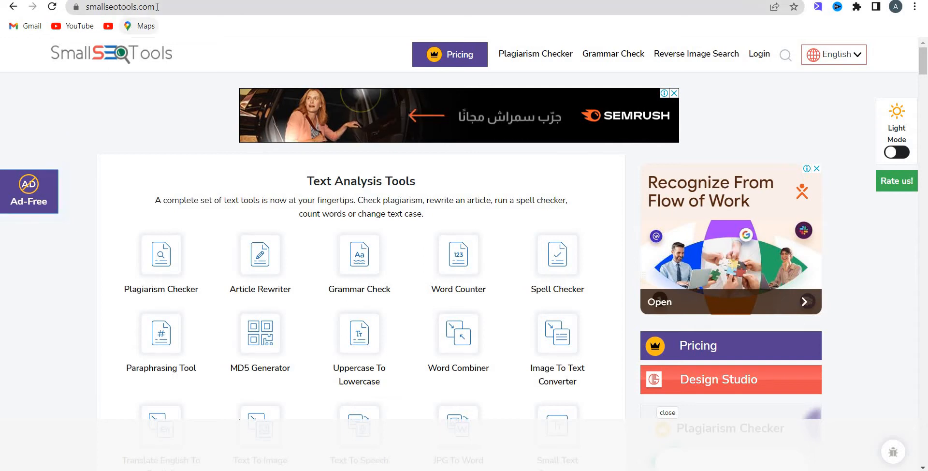
- Scroll the homepage past the Design Studio, image, keyword and backlink tools to Website Management Tools
{"action": "left_click", "coordinate": [122, 8]}
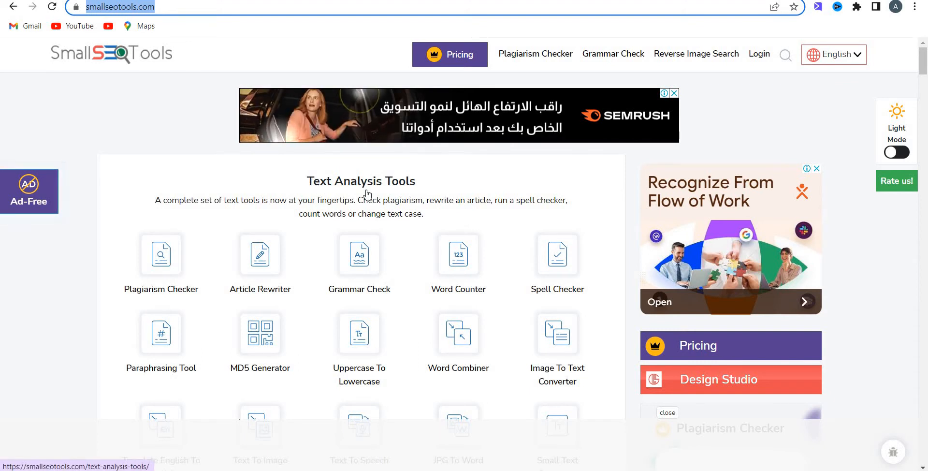
{"action": "scroll", "scroll_direction": "down", "scroll_amount": 3}
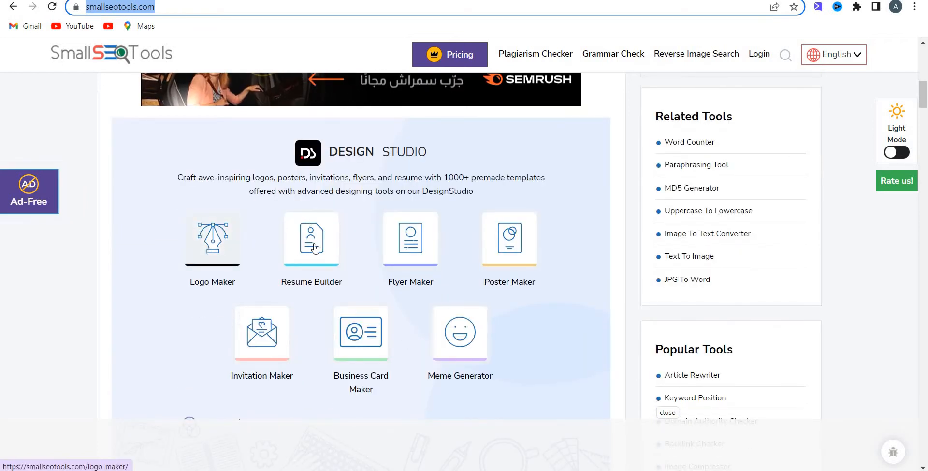
{"action": "scroll", "scroll_direction": "down", "scroll_amount": 3}
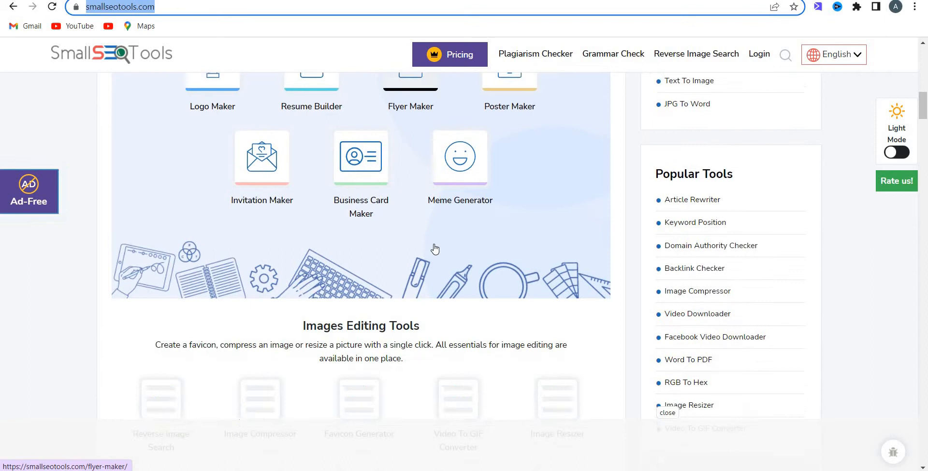
{"action": "scroll", "scroll_direction": "down", "scroll_amount": 3}
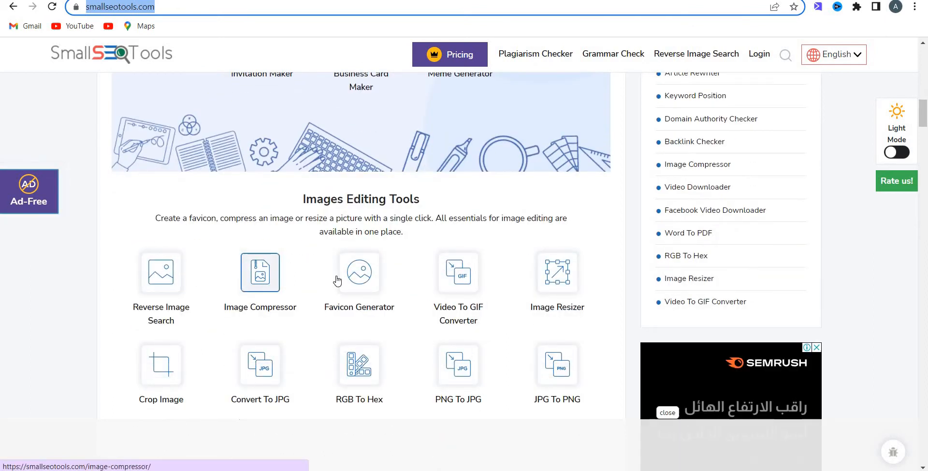
{"action": "mouse_move", "coordinate": [359, 273]}
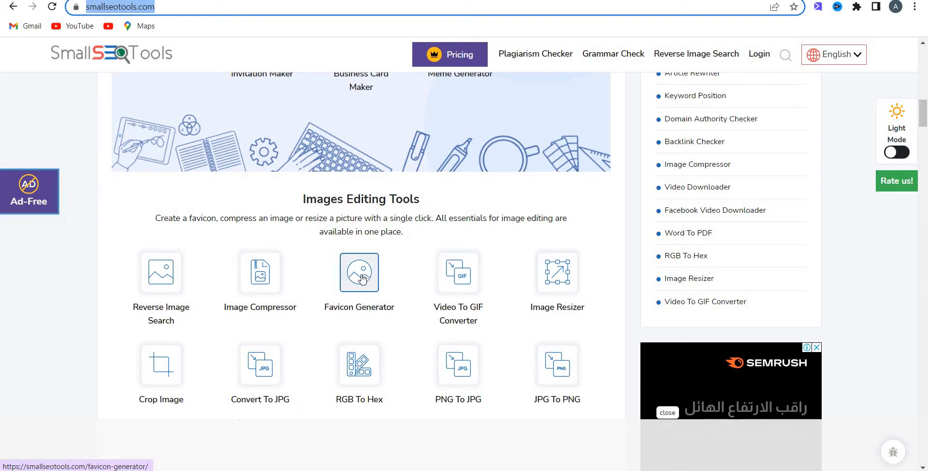
{"action": "scroll", "scroll_direction": "down", "scroll_amount": 3}
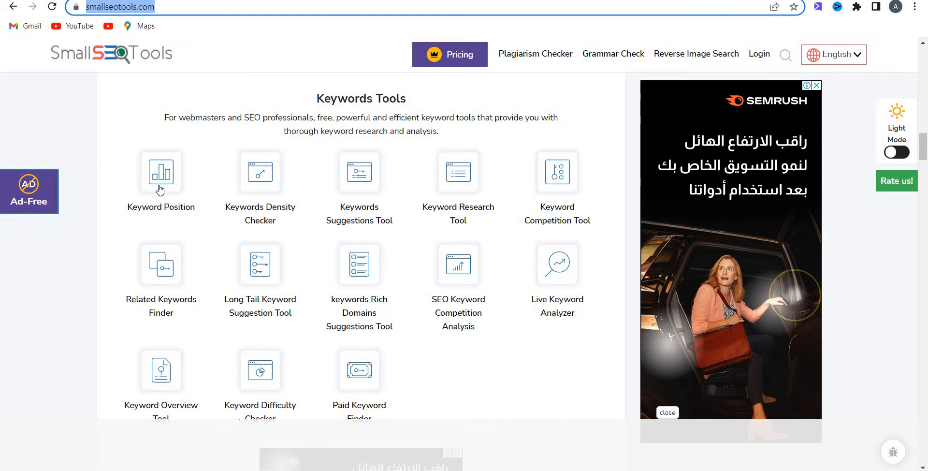
{"action": "mouse_move", "coordinate": [359, 172]}
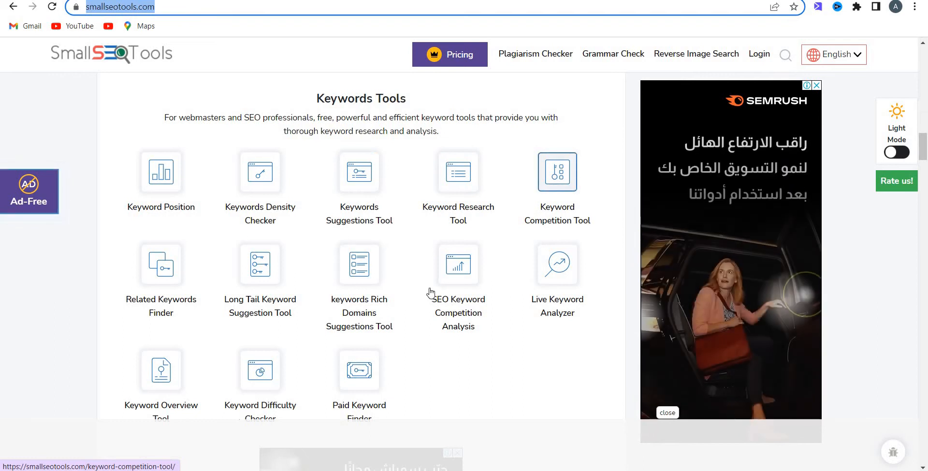
{"action": "scroll", "scroll_direction": "down", "scroll_amount": 3}
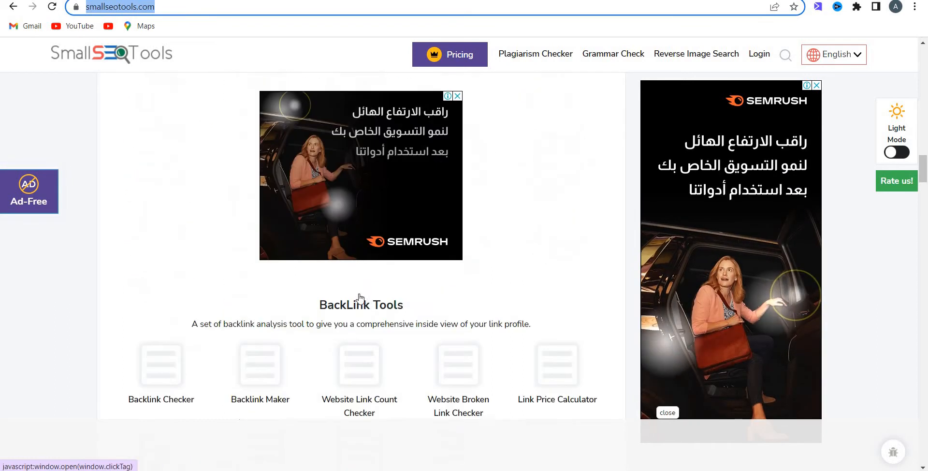
{"action": "scroll", "scroll_direction": "down", "scroll_amount": 3}
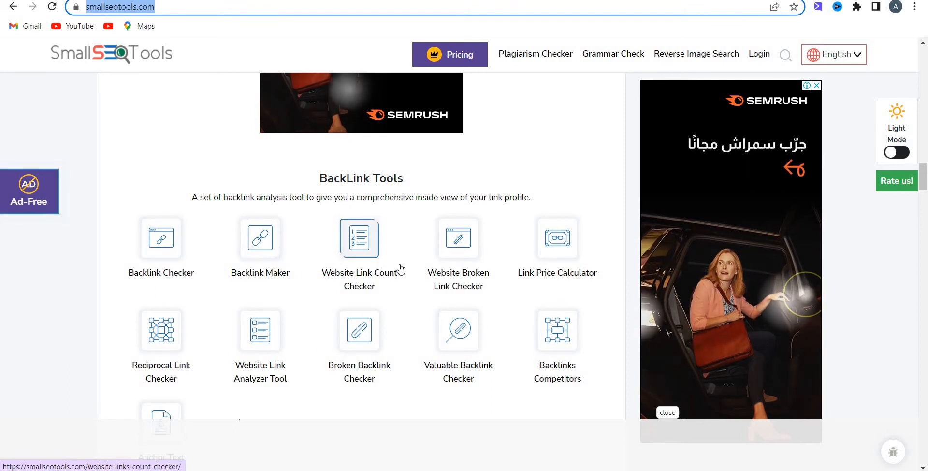
{"action": "scroll", "scroll_direction": "down", "scroll_amount": 3}
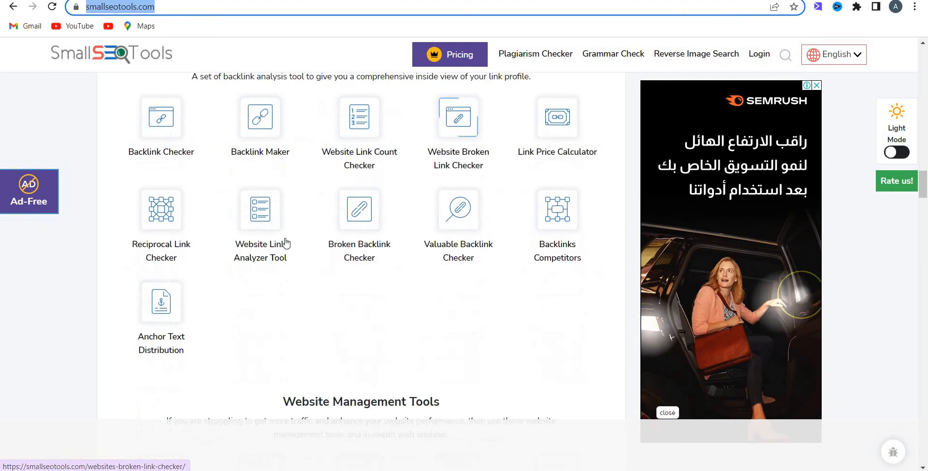
{"action": "scroll", "scroll_direction": "down", "scroll_amount": 3}
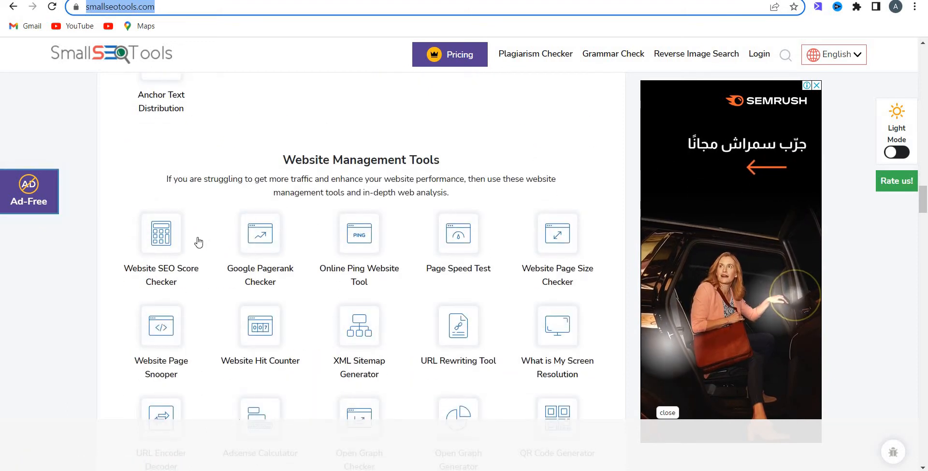
{"action": "mouse_move", "coordinate": [161, 233]}
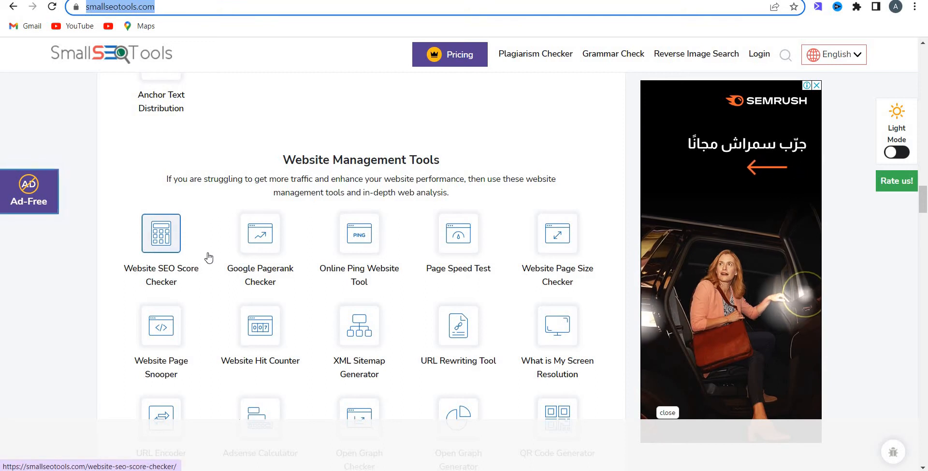
{"action": "right_click", "coordinate": [161, 232]}
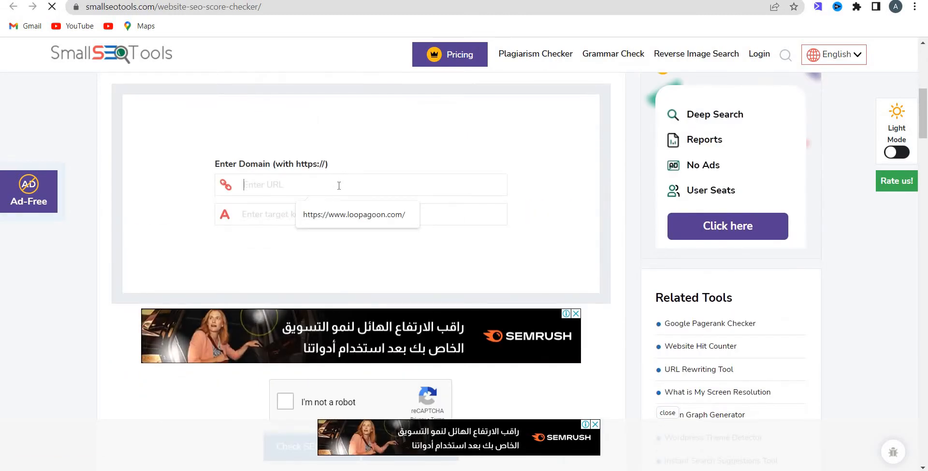
{"action": "type", "text": "https://www.amazon.in/"}
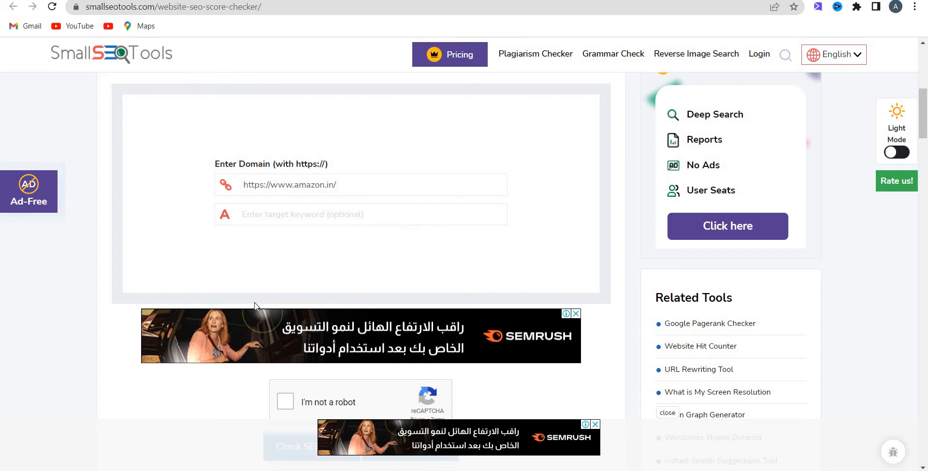
{"action": "scroll", "scroll_direction": "down", "scroll_amount": 3}
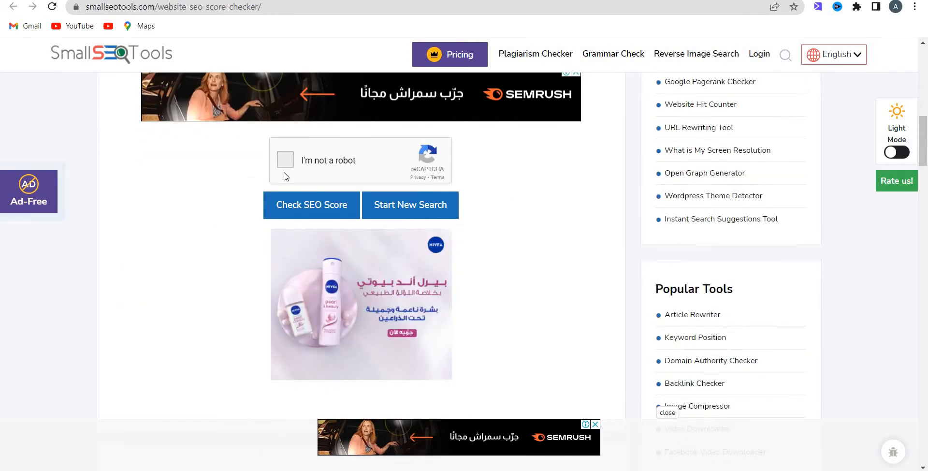
{"action": "left_click", "coordinate": [285, 160]}
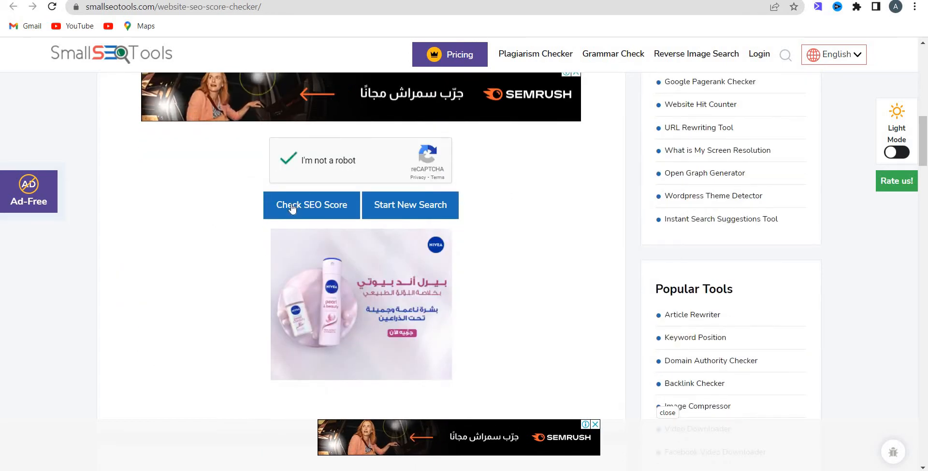
{"action": "left_click", "coordinate": [310, 204]}
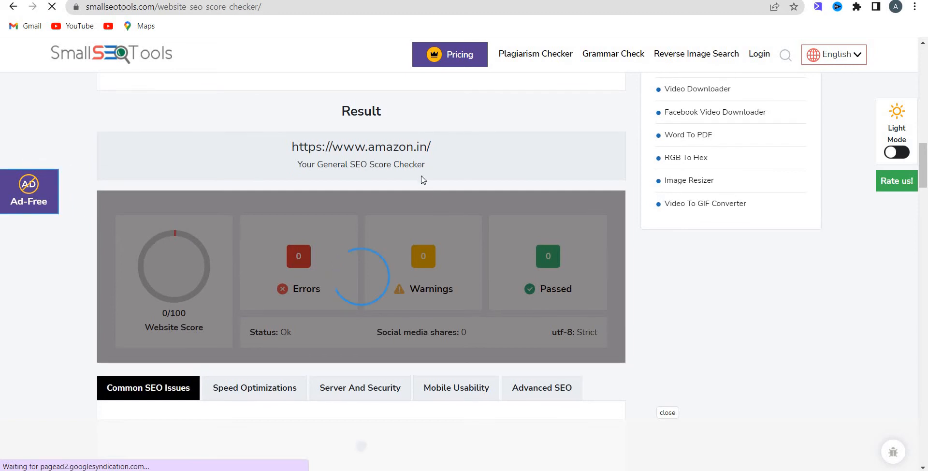
- Scroll the unresponsive results page and exit back to the homepage
{"action": "scroll", "scroll_direction": "down", "scroll_amount": 3}
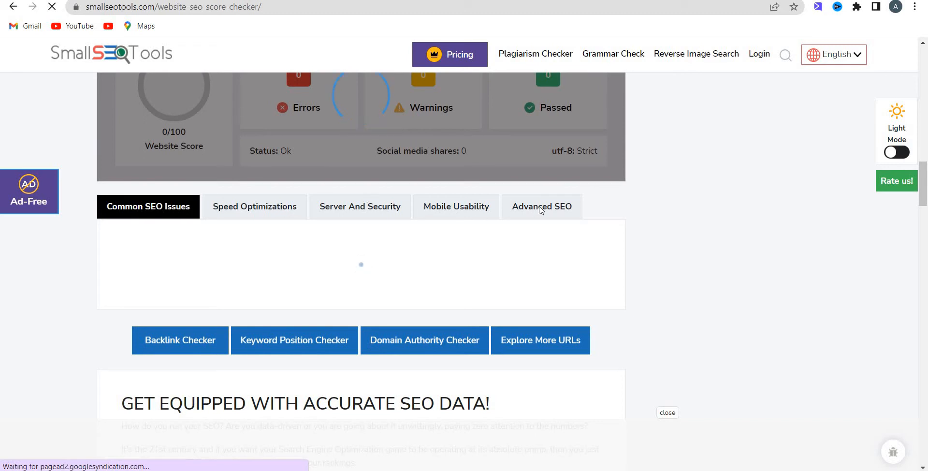
{"action": "scroll", "scroll_direction": "down", "scroll_amount": 3}
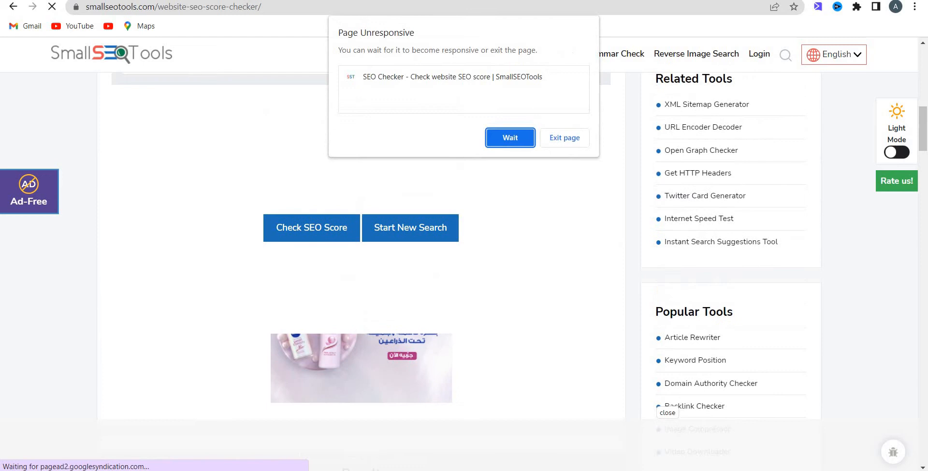
{"action": "left_click", "coordinate": [562, 137]}
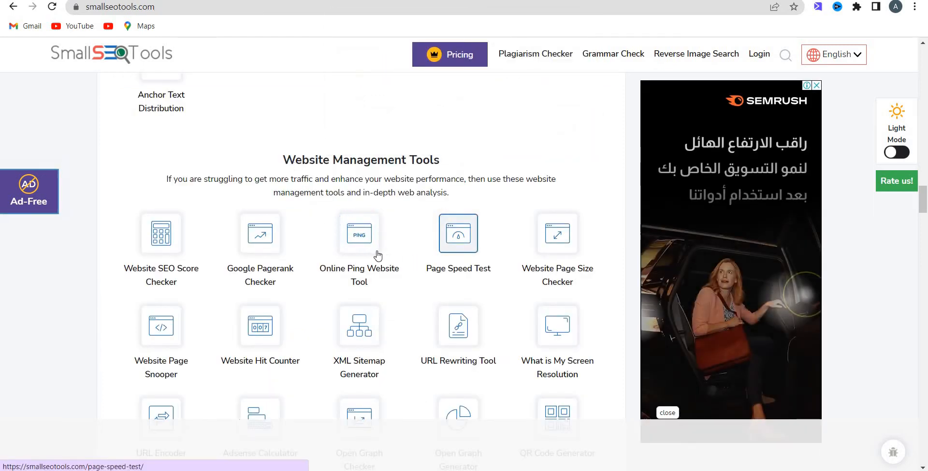
{"action": "mouse_move", "coordinate": [555, 232]}
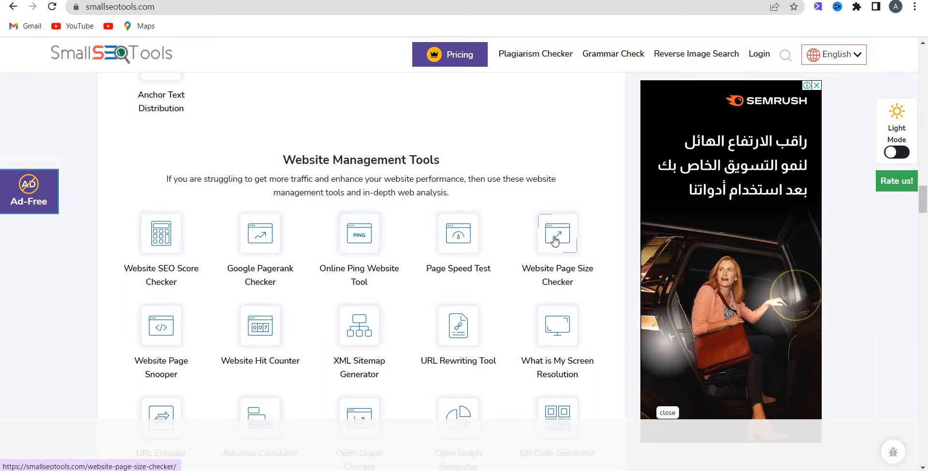
{"action": "scroll", "scroll_direction": "down", "scroll_amount": 3}
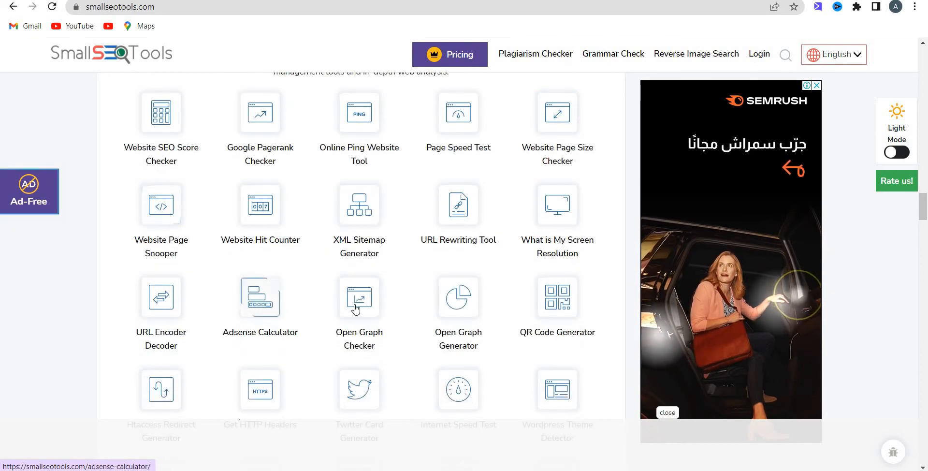
{"action": "scroll", "scroll_direction": "down", "scroll_amount": 3}
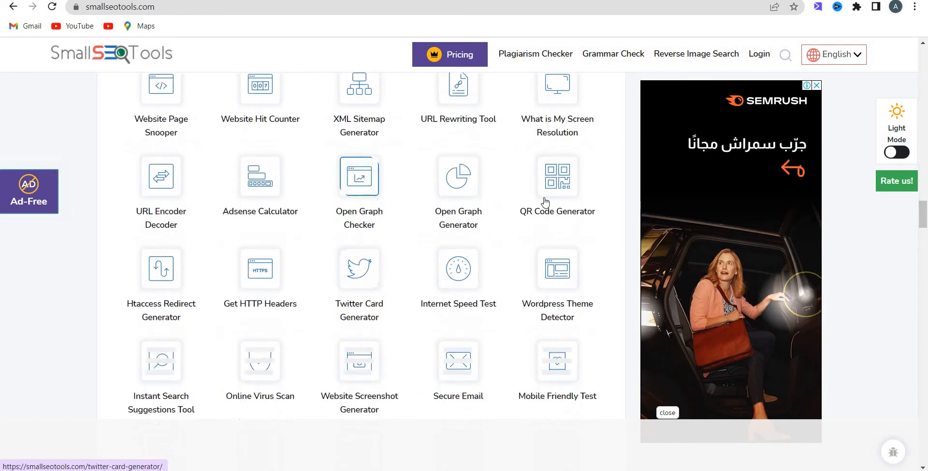
{"action": "mouse_move", "coordinate": [556, 268]}
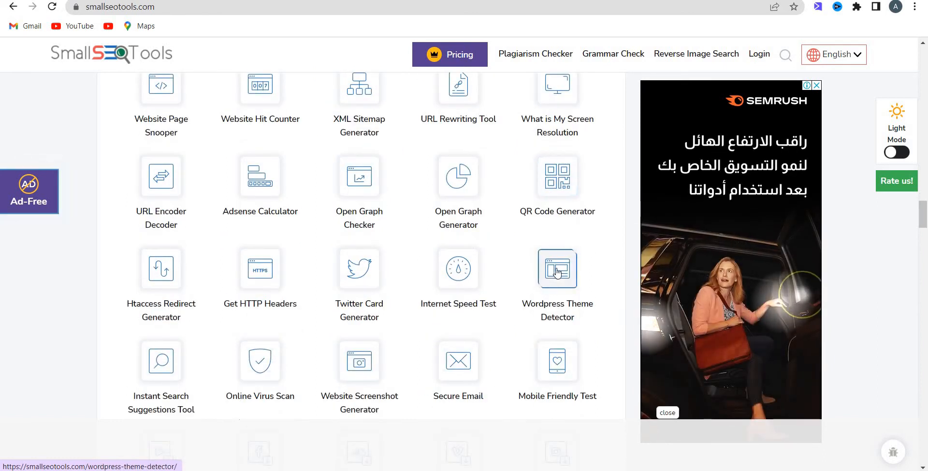
{"action": "right_click", "coordinate": [556, 268]}
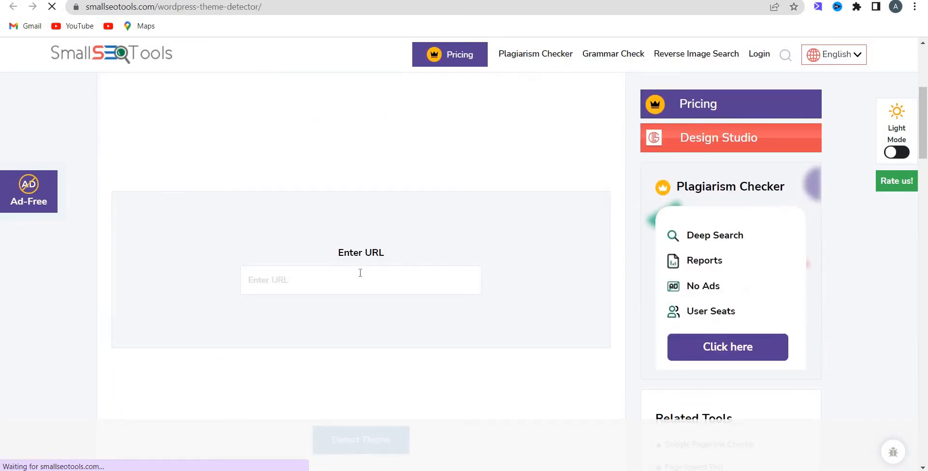
{"action": "left_click", "coordinate": [361, 279]}
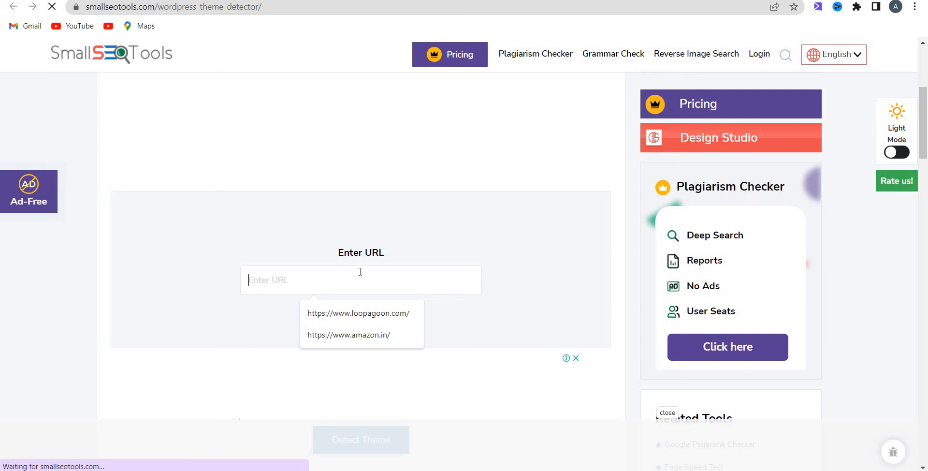
{"action": "left_click", "coordinate": [348, 335]}
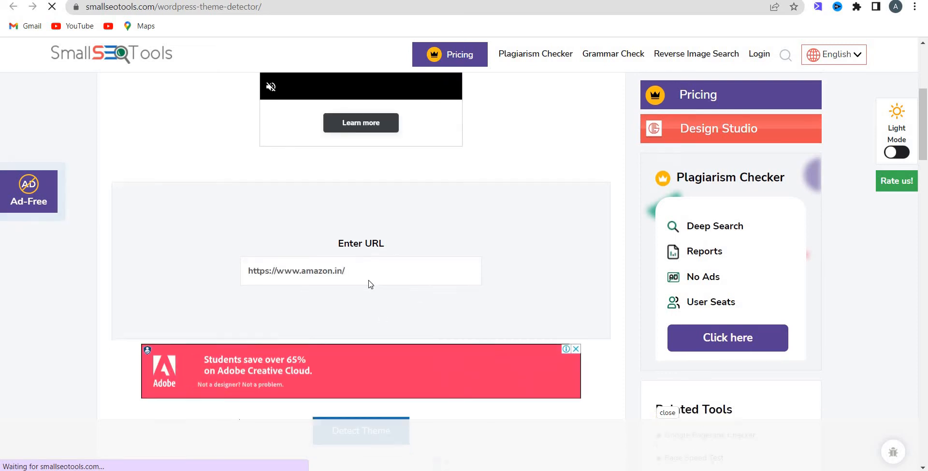
{"action": "left_click", "coordinate": [361, 430]}
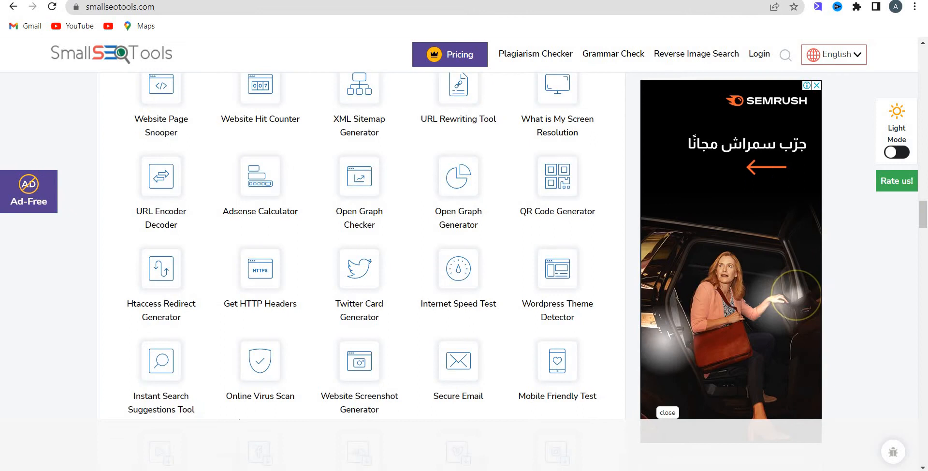
- Scroll past the Website Tracking and Proxy Tools sections to Domains Tools
{"action": "scroll", "scroll_direction": "down", "scroll_amount": 3}
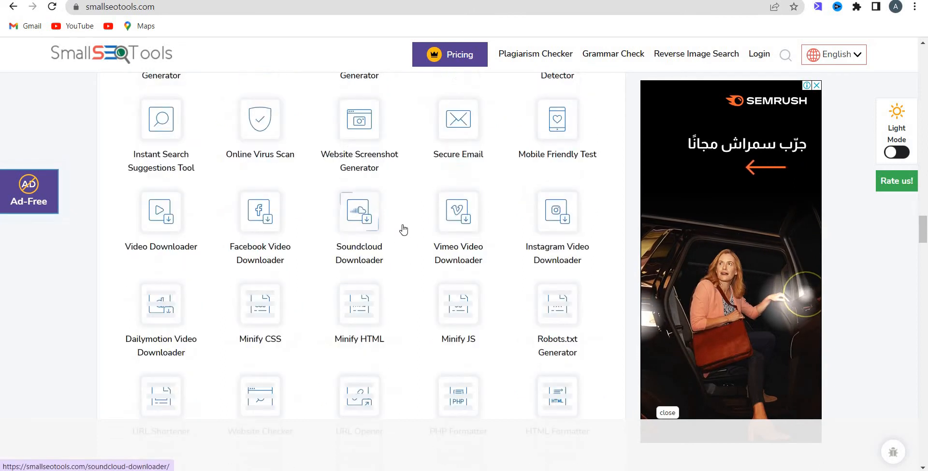
{"action": "scroll", "scroll_direction": "down", "scroll_amount": 3}
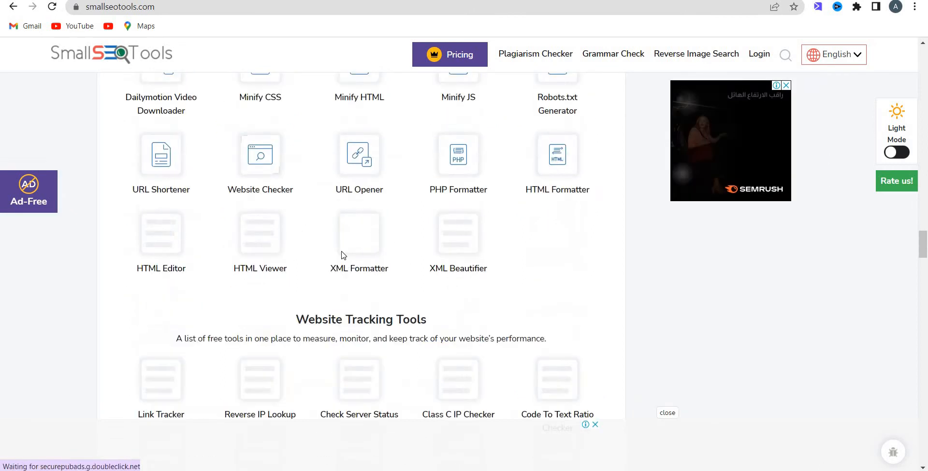
{"action": "scroll", "scroll_direction": "down", "scroll_amount": 3}
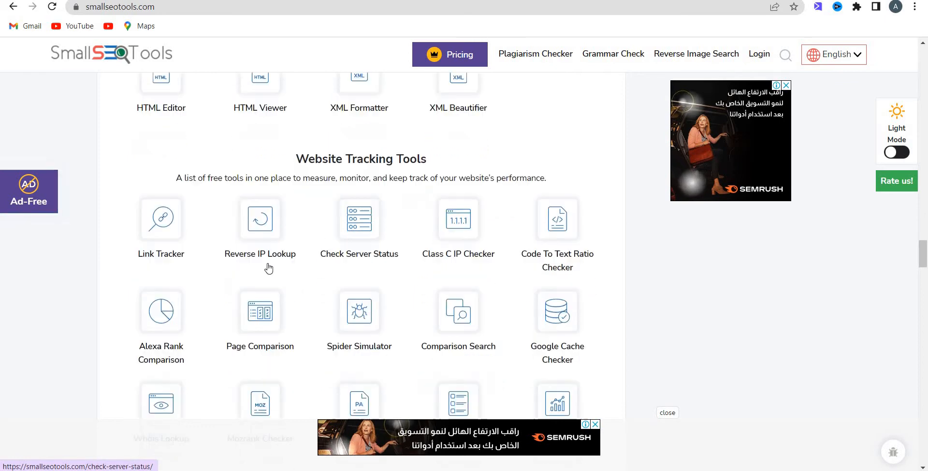
{"action": "scroll", "scroll_direction": "down", "scroll_amount": 3}
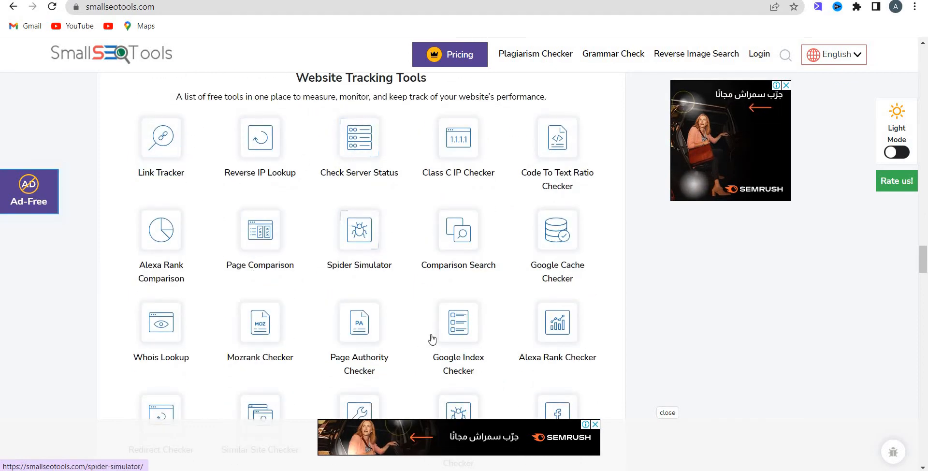
{"action": "scroll", "scroll_direction": "down", "scroll_amount": 3}
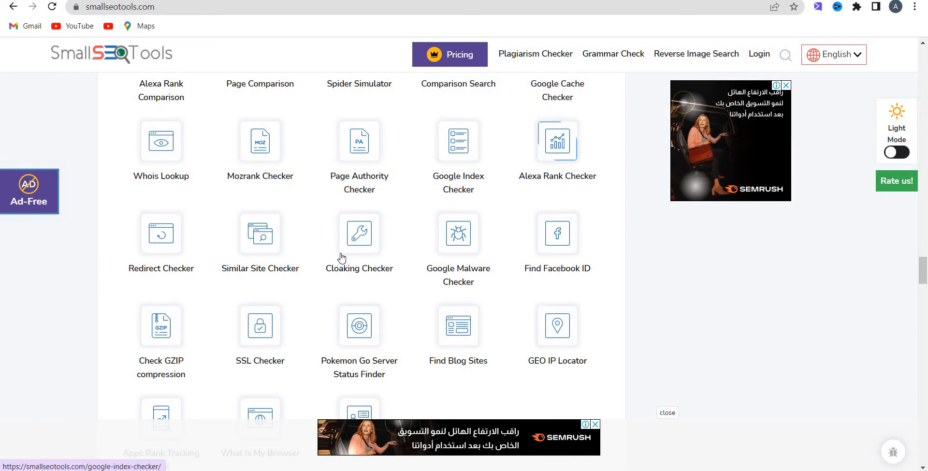
{"action": "scroll", "scroll_direction": "down", "scroll_amount": 3}
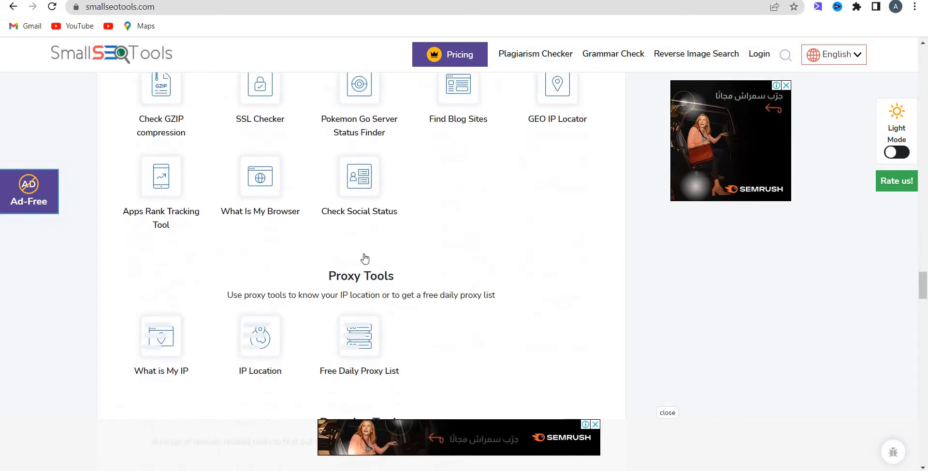
{"action": "scroll", "scroll_direction": "down", "scroll_amount": 3}
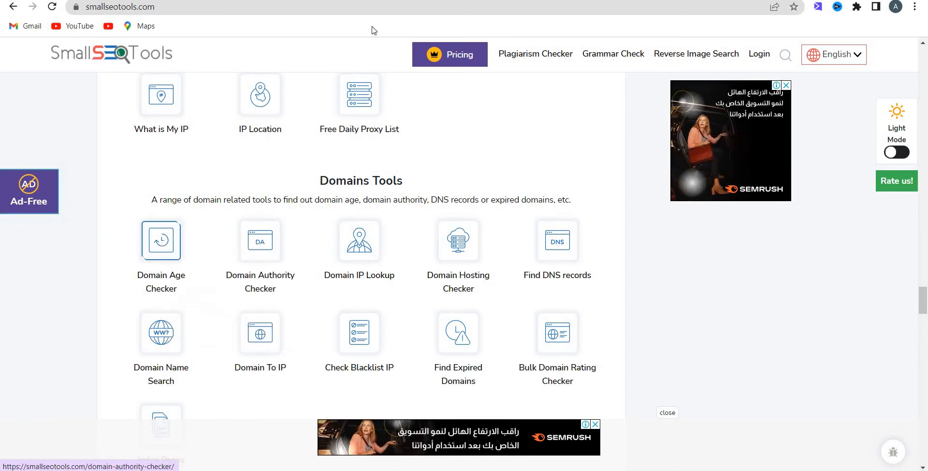
- Check amazon.in's domain age: 17 years 6 months 16 days, created 2005-02-11
{"action": "left_click", "coordinate": [161, 240]}
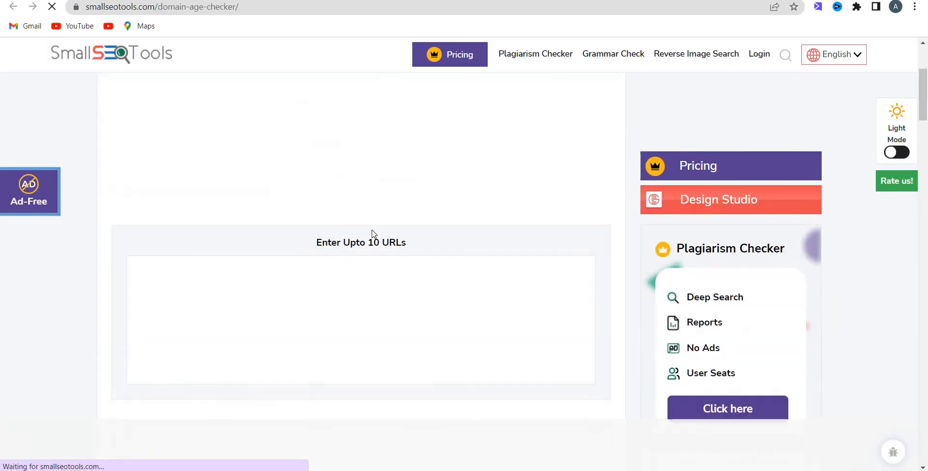
{"action": "type", "text": "https://www.amazon.in/"}
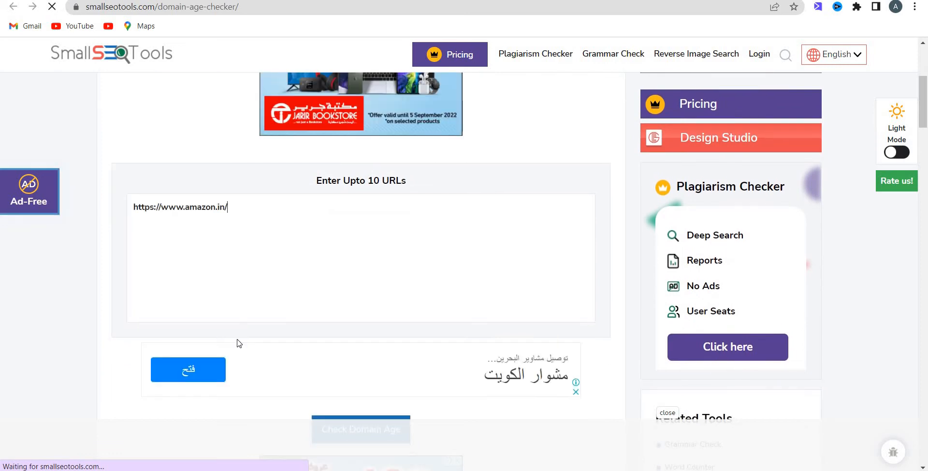
{"action": "scroll", "scroll_direction": "down", "scroll_amount": 3}
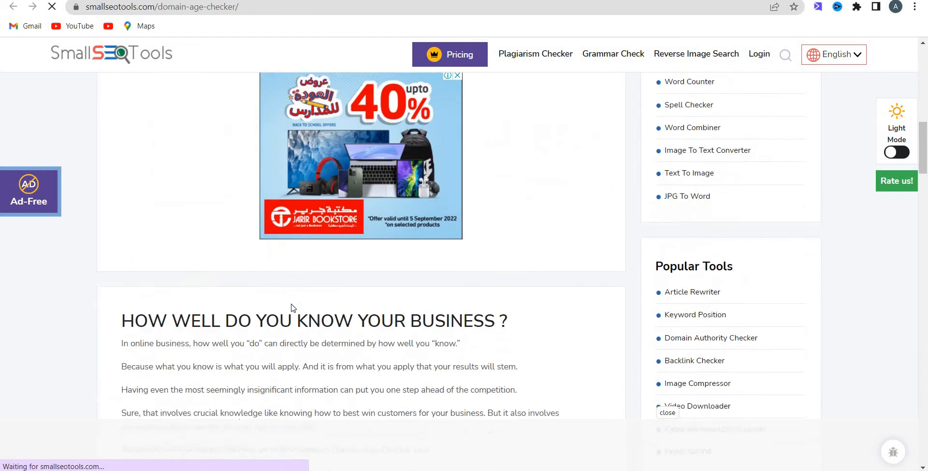
{"action": "left_click", "coordinate": [349, 308]}
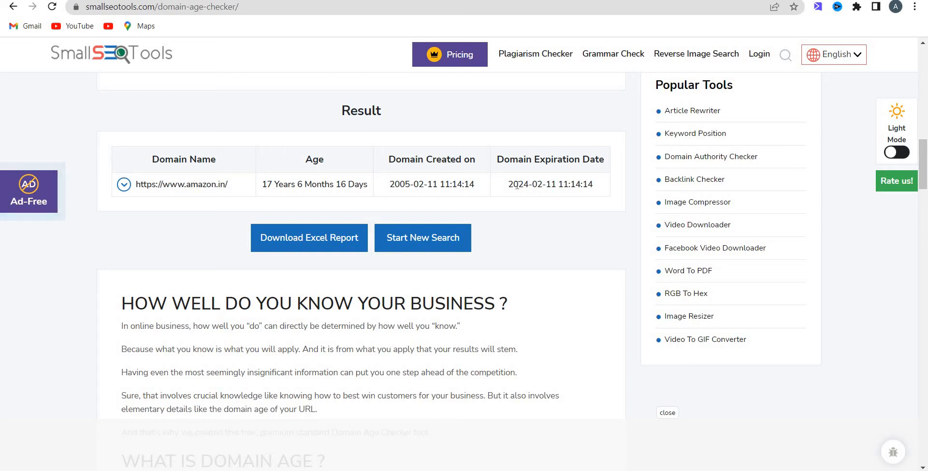
{"action": "double_click", "coordinate": [520, 184]}
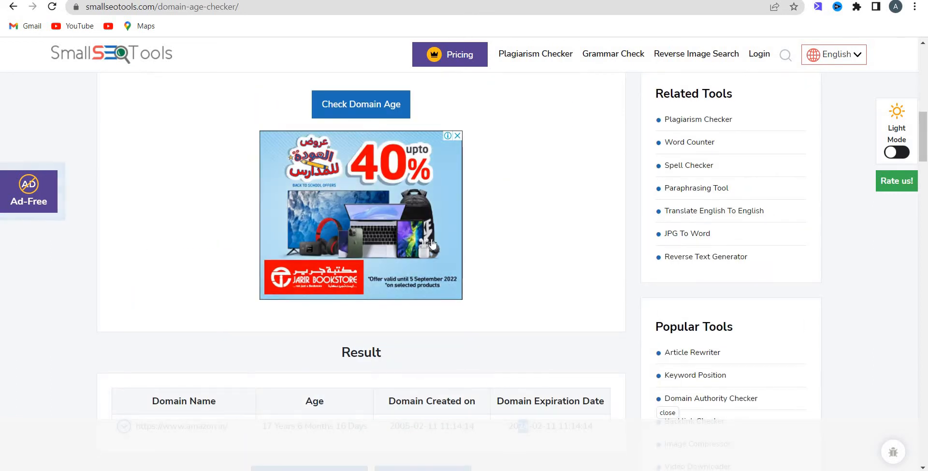
{"action": "scroll", "scroll_direction": "down", "scroll_amount": 3}
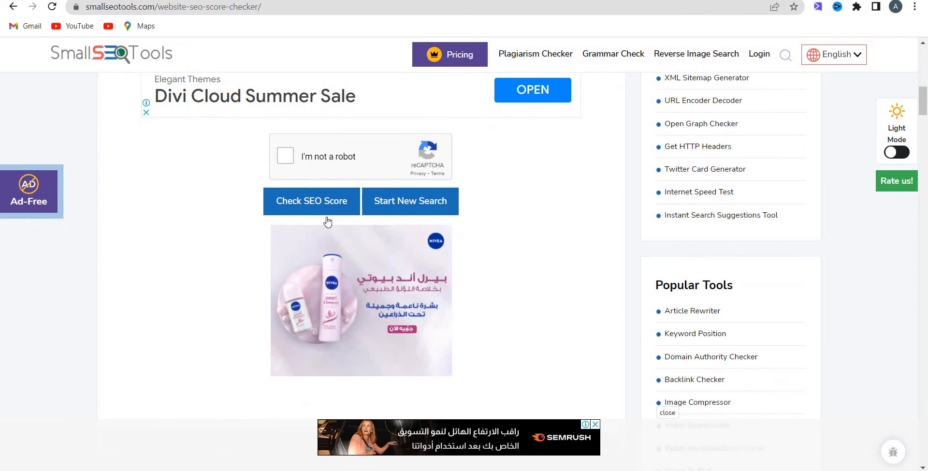
- Run the amazon.in SEO score check, showing 35/100 with 1 error, 12 warnings, 25 passed
{"action": "left_click", "coordinate": [311, 200]}
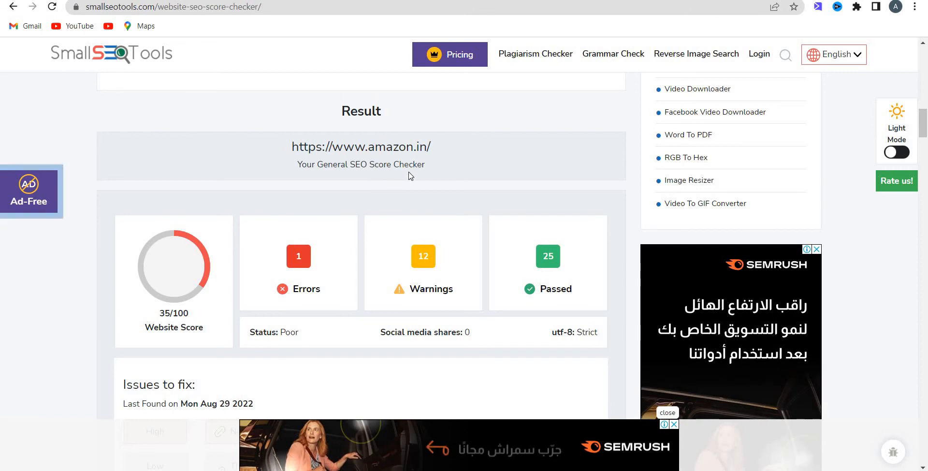
{"action": "scroll", "scroll_direction": "down", "scroll_amount": 3}
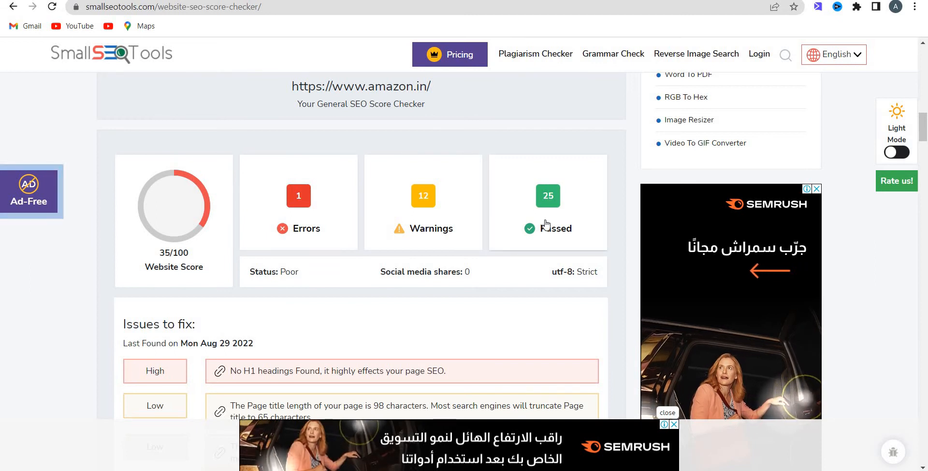
{"action": "scroll", "scroll_direction": "down", "scroll_amount": 3}
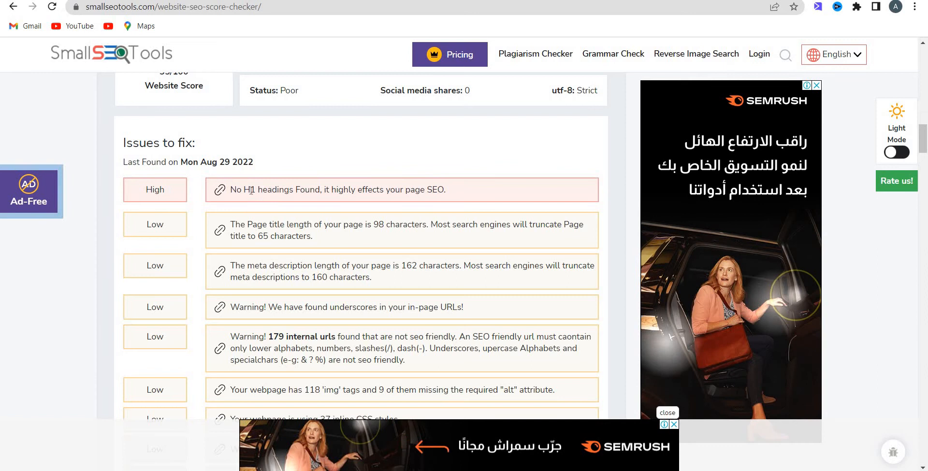
- Read through the issues-to-fix list, highlighting the missing H1 issue text
{"action": "left_click_drag", "start_coordinate": [251, 189], "coordinate": [310, 189]}
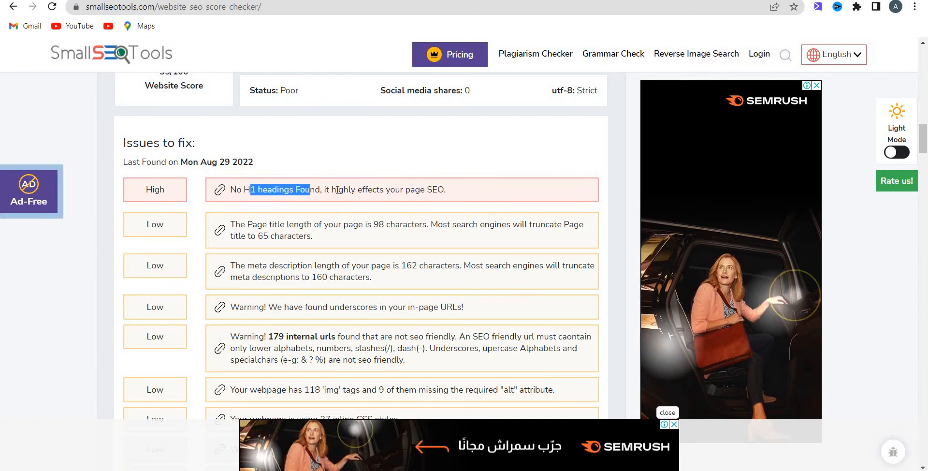
{"action": "left_click_drag", "start_coordinate": [252, 189], "coordinate": [446, 188]}
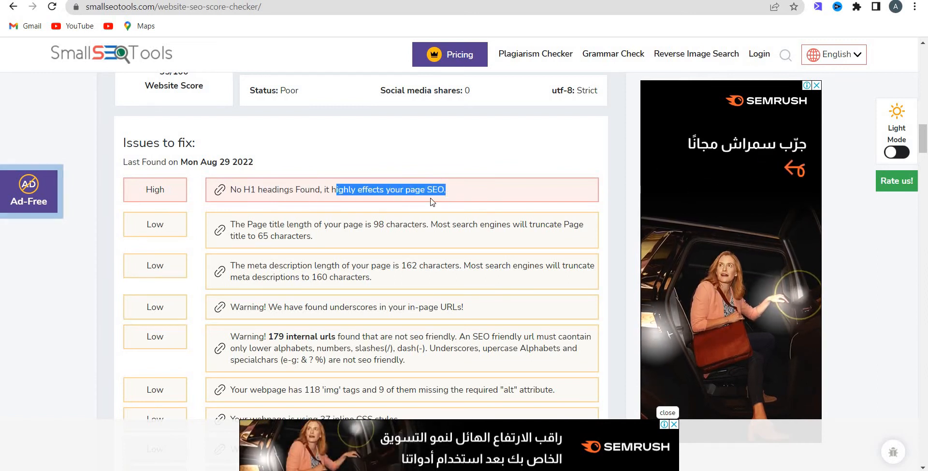
{"action": "scroll", "scroll_direction": "down", "scroll_amount": 3}
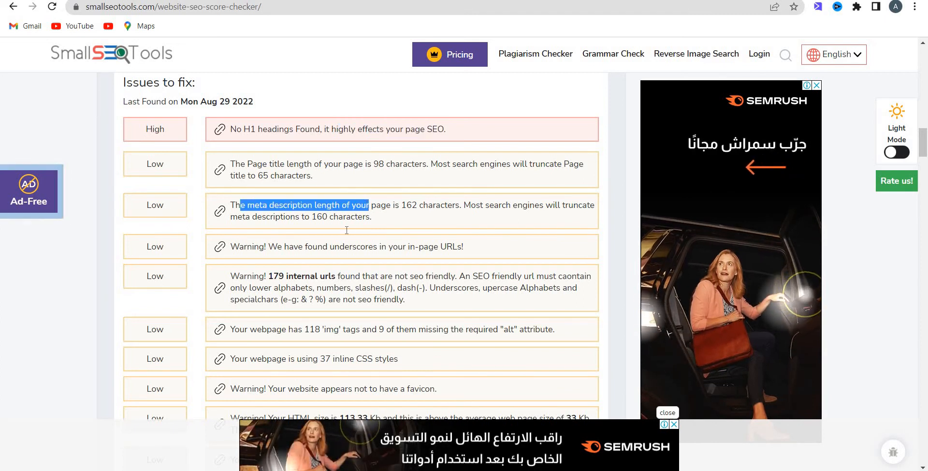
{"action": "scroll", "scroll_direction": "down", "scroll_amount": 3}
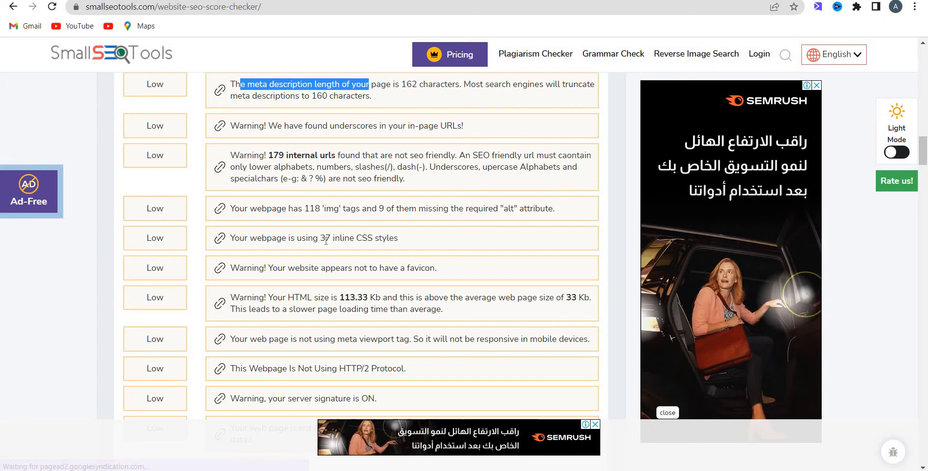
{"action": "scroll", "scroll_direction": "down", "scroll_amount": 3}
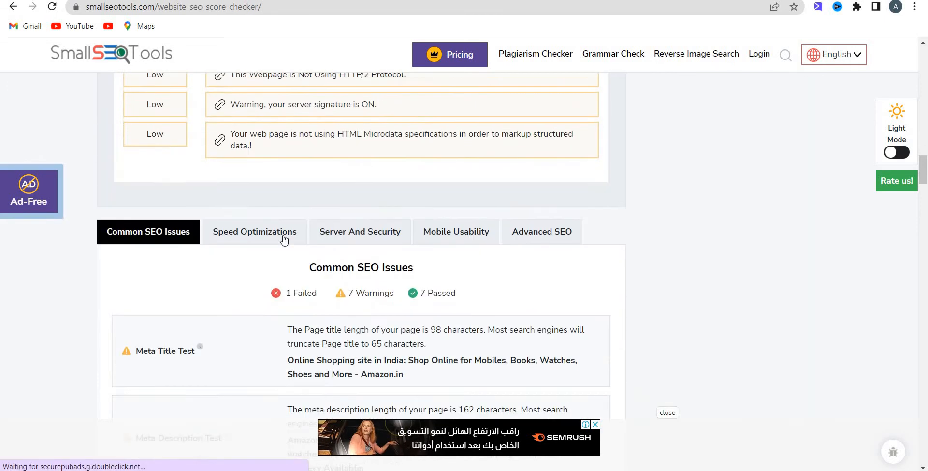
- Review amazon.in's Speed Optimizations results: 0 failed, 1 warning, 7 passed
{"action": "left_click", "coordinate": [255, 231]}
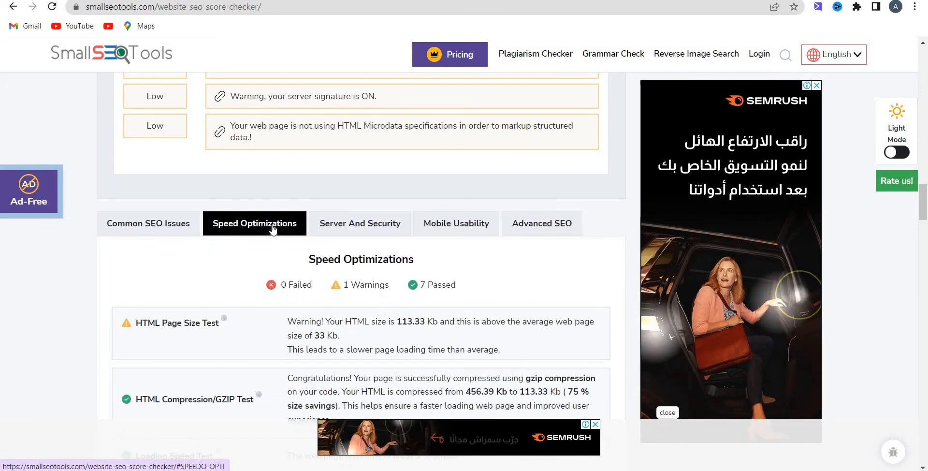
{"action": "scroll", "scroll_direction": "down", "scroll_amount": 3}
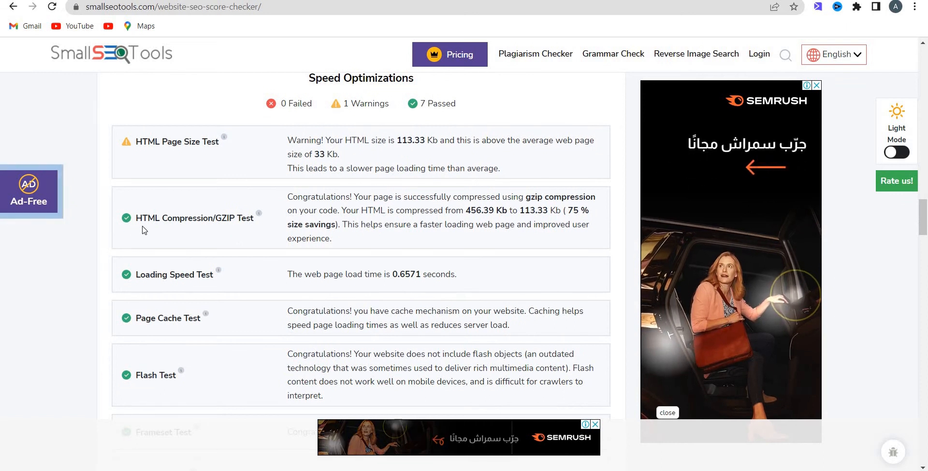
{"action": "mouse_move", "coordinate": [166, 235]}
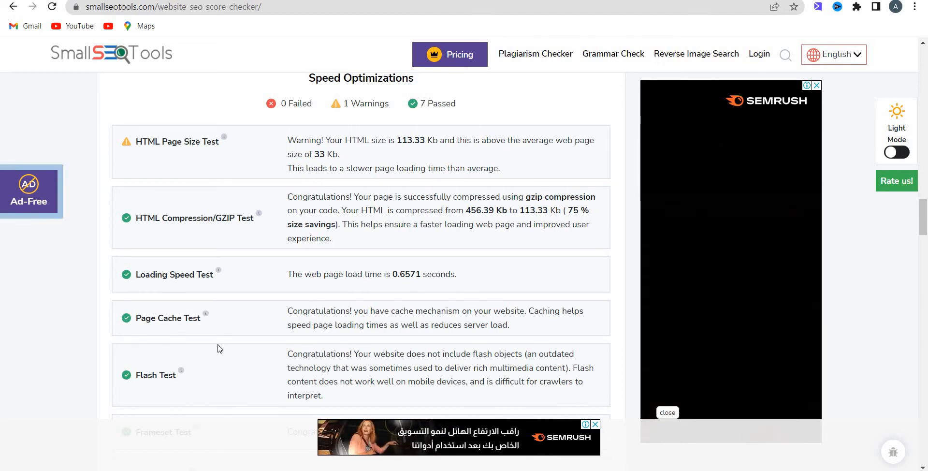
{"action": "scroll", "scroll_direction": "down", "scroll_amount": 3}
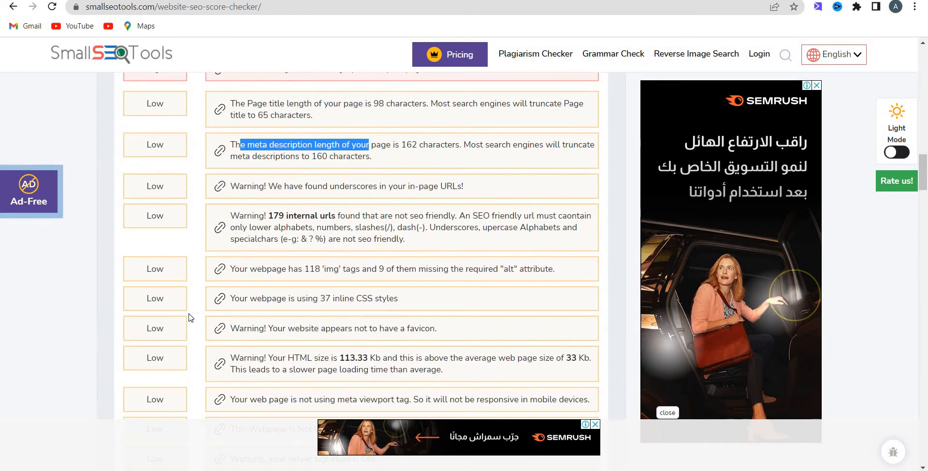
- Review Server and Security results (0 failed, 2 warnings, 4 passed), then Mobile Usability
{"action": "left_click", "coordinate": [359, 163]}
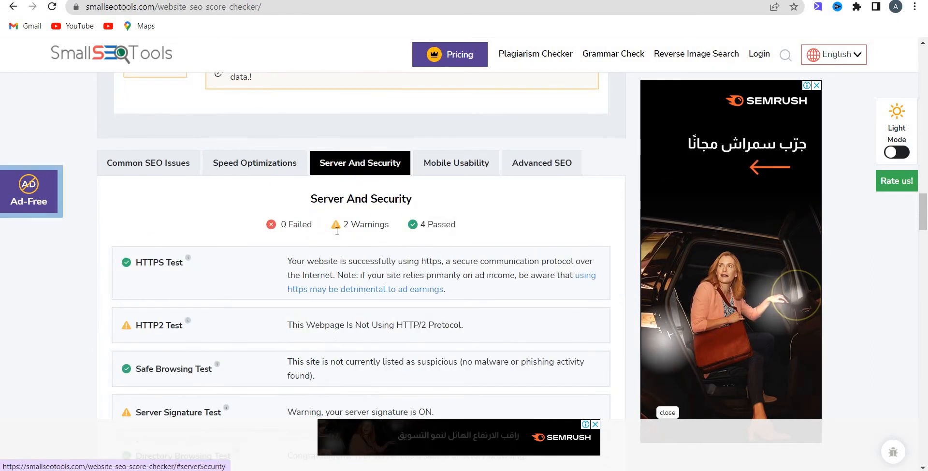
{"action": "scroll", "scroll_direction": "down", "scroll_amount": 3}
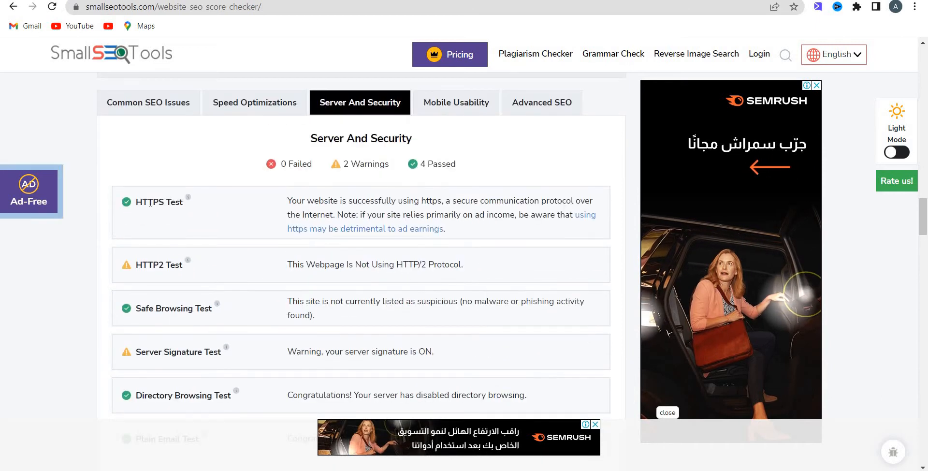
{"action": "double_click", "coordinate": [150, 202]}
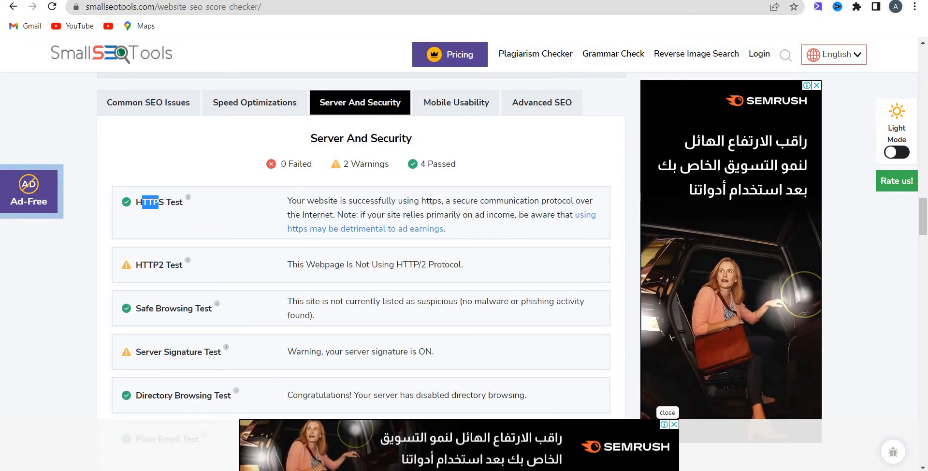
{"action": "left_click", "coordinate": [455, 102]}
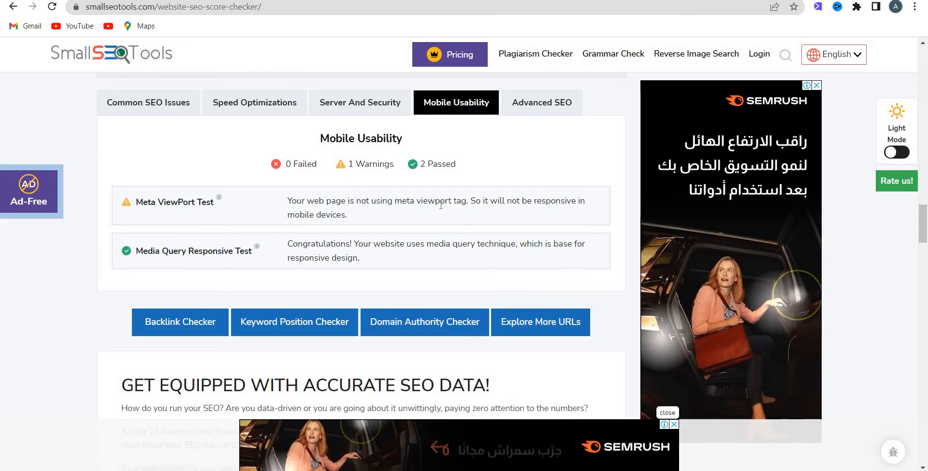
{"action": "mouse_move", "coordinate": [552, 92]}
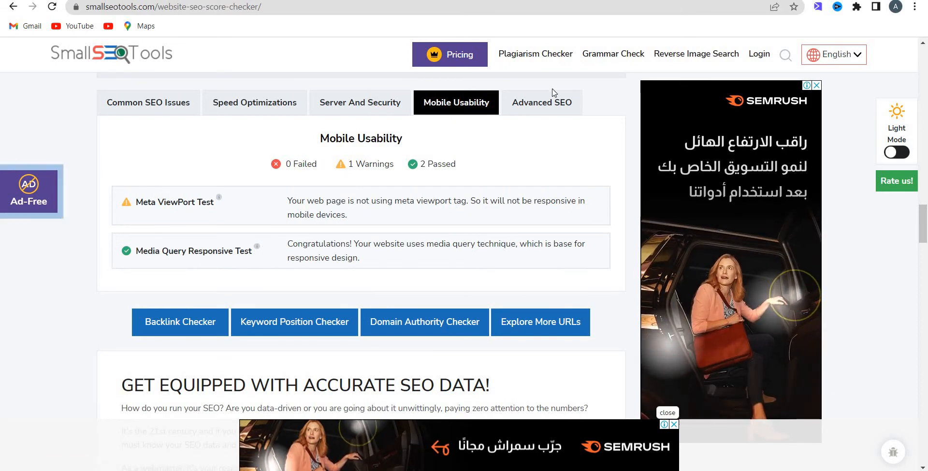
- Review Advanced SEO results (0 failed, 1 warning, 5 passed) down to the SPF Records Test
{"action": "left_click", "coordinate": [541, 102]}
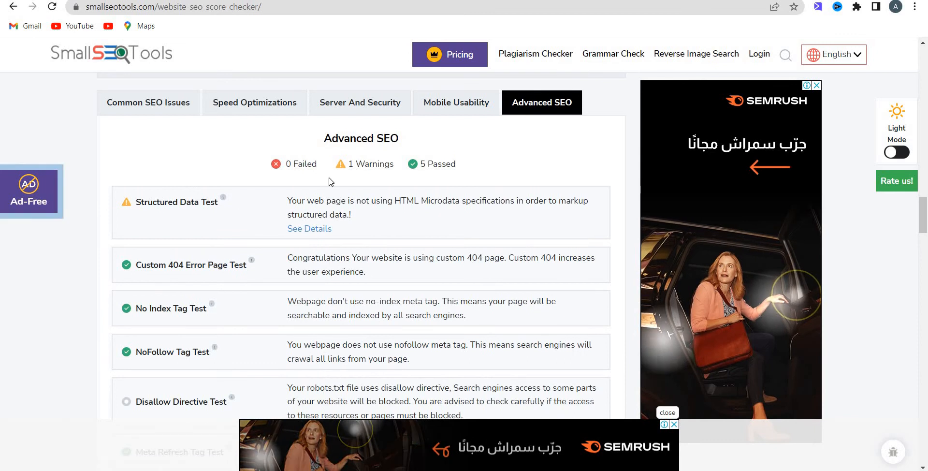
{"action": "scroll", "scroll_direction": "down", "scroll_amount": 3}
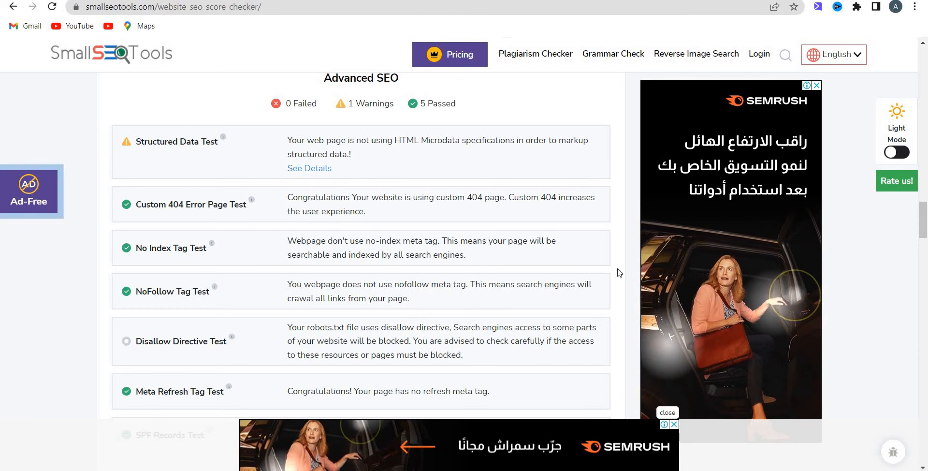
{"action": "mouse_move", "coordinate": [390, 231]}
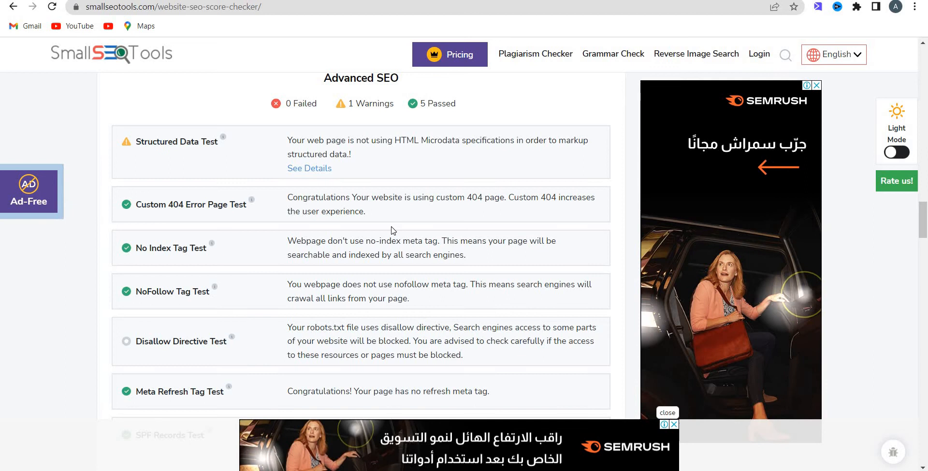
{"action": "scroll", "scroll_direction": "down", "scroll_amount": 3}
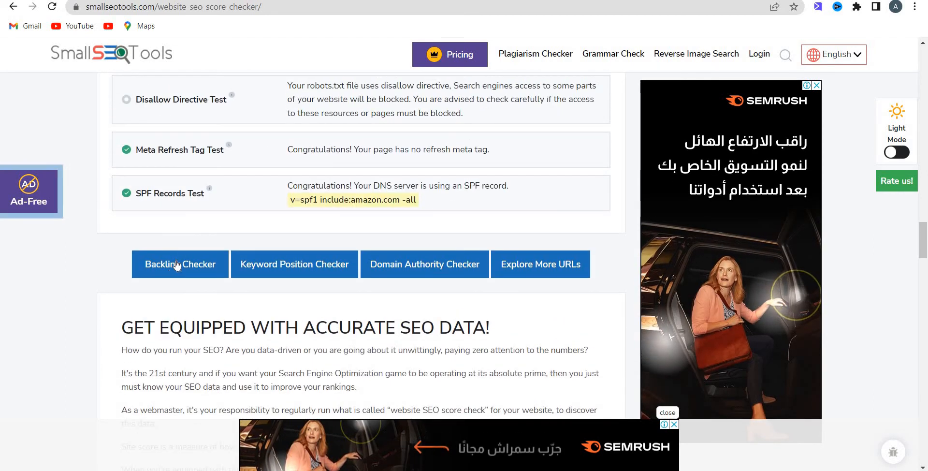
{"action": "mouse_move", "coordinate": [443, 287]}
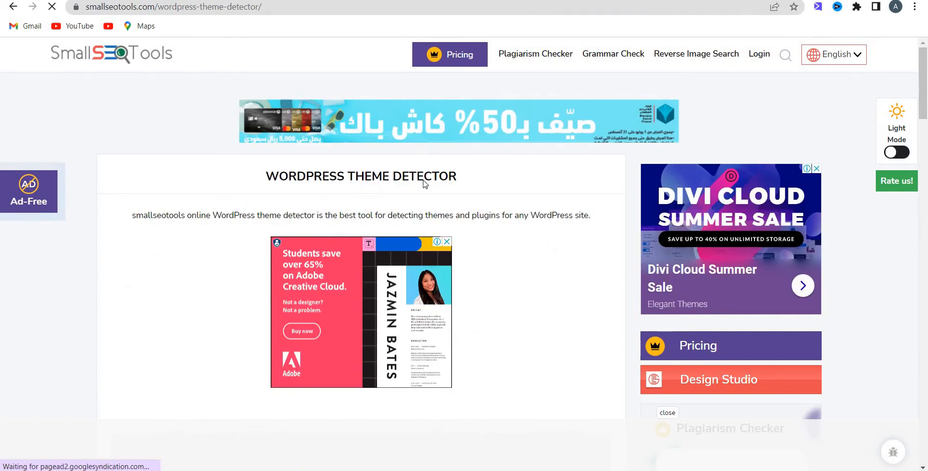
- Scroll through the Domain, Meta Tags, Password and Online PDF tool sections and right-click a PDF tool
{"action": "scroll", "scroll_direction": "down", "scroll_amount": 3}
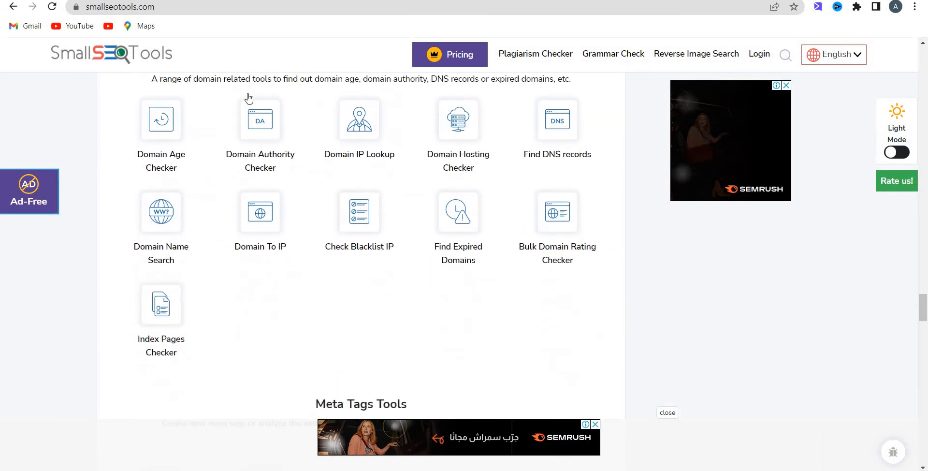
{"action": "scroll", "scroll_direction": "down", "scroll_amount": 3}
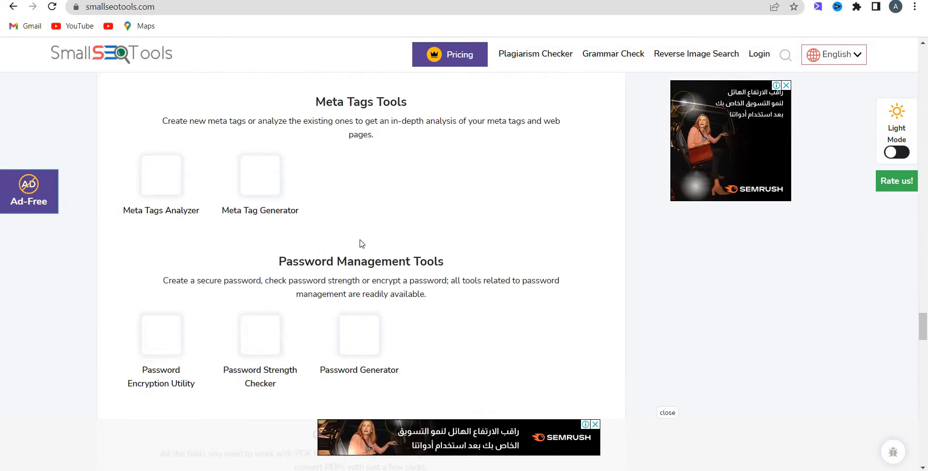
{"action": "scroll", "scroll_direction": "down", "scroll_amount": 3}
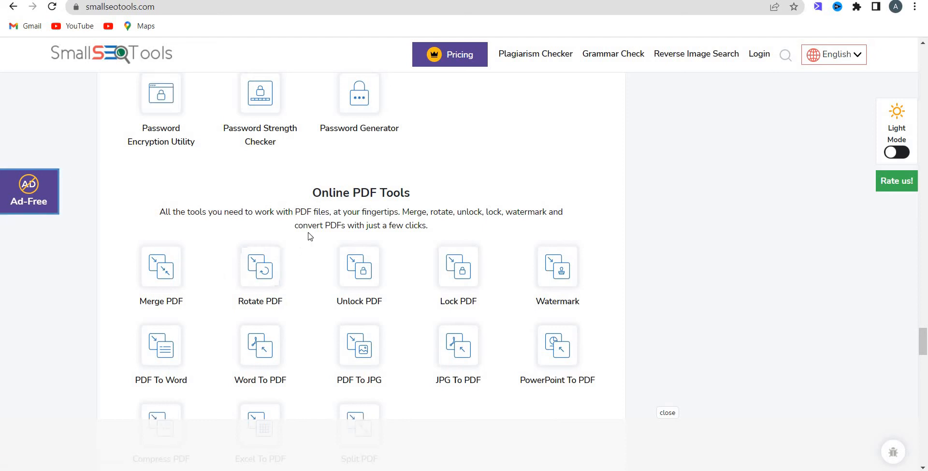
{"action": "scroll", "scroll_direction": "down", "scroll_amount": 3}
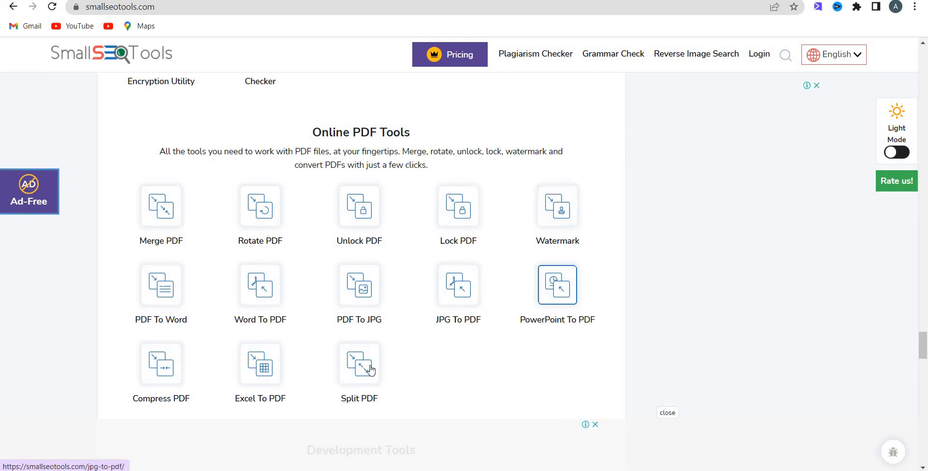
{"action": "right_click", "coordinate": [358, 363]}
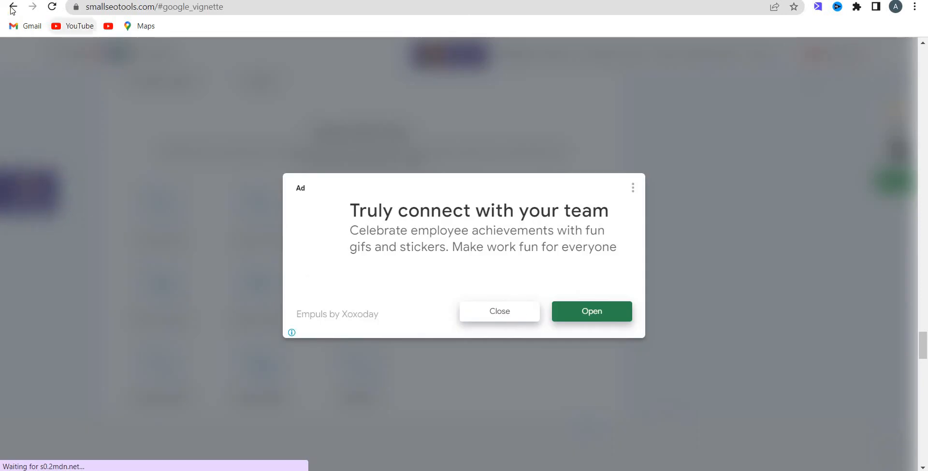
- Dismiss the full-page ad and scroll the tool categories down to Image Compressor and Crop Image
{"action": "left_click", "coordinate": [498, 311]}
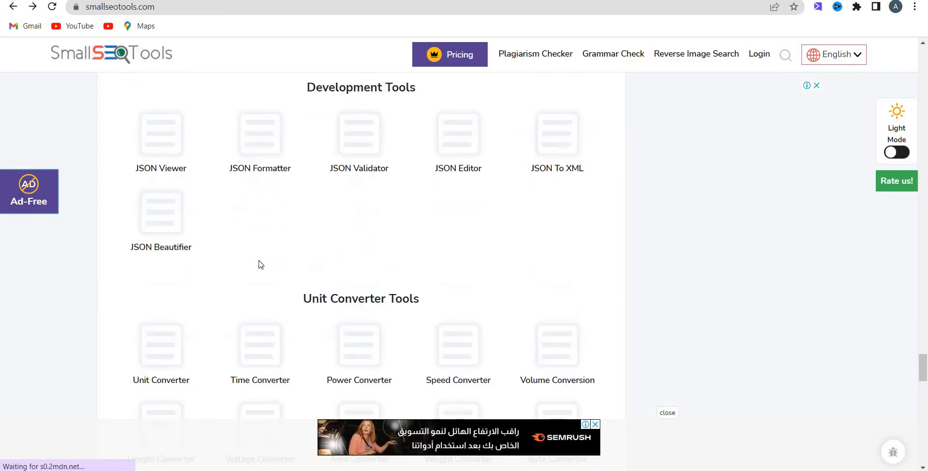
{"action": "scroll", "scroll_direction": "down", "scroll_amount": 3}
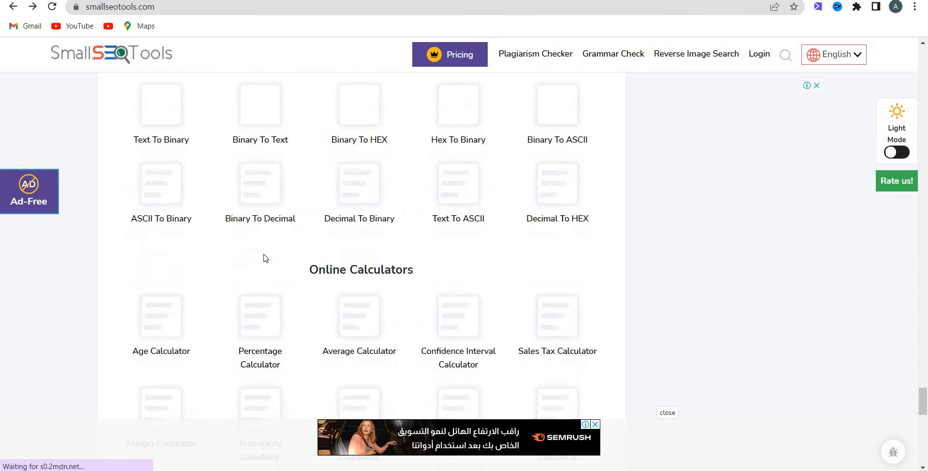
{"action": "scroll", "scroll_direction": "down", "scroll_amount": 3}
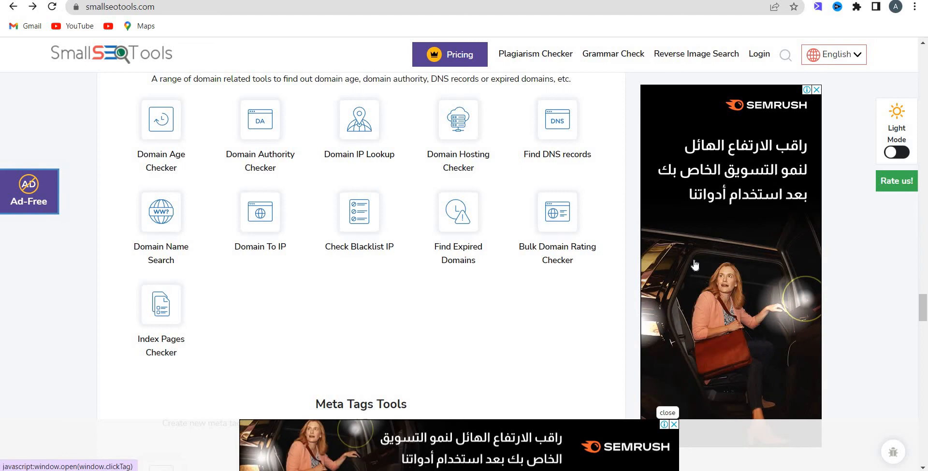
{"action": "scroll", "scroll_direction": "down", "scroll_amount": 3}
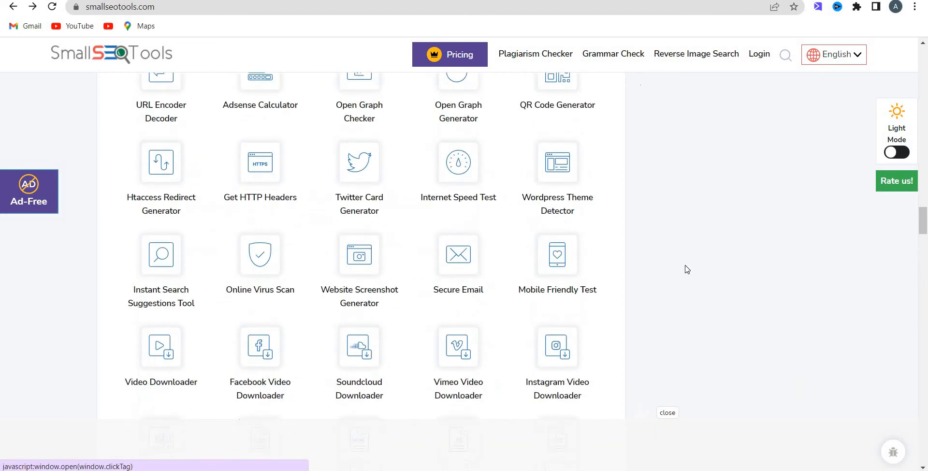
{"action": "scroll", "scroll_direction": "down", "scroll_amount": 3}
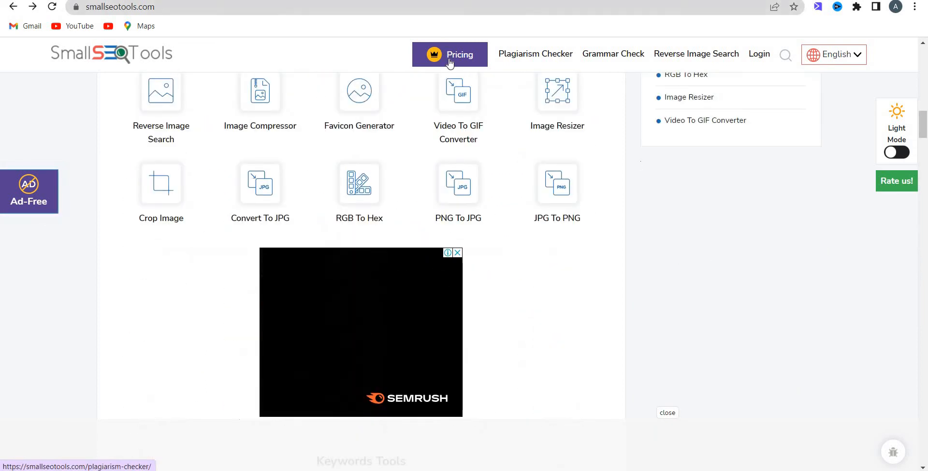
- Open Pricing and scroll through the Basic II ($19.80) to Institute II ($249.80) plan cards
{"action": "left_click", "coordinate": [459, 53]}
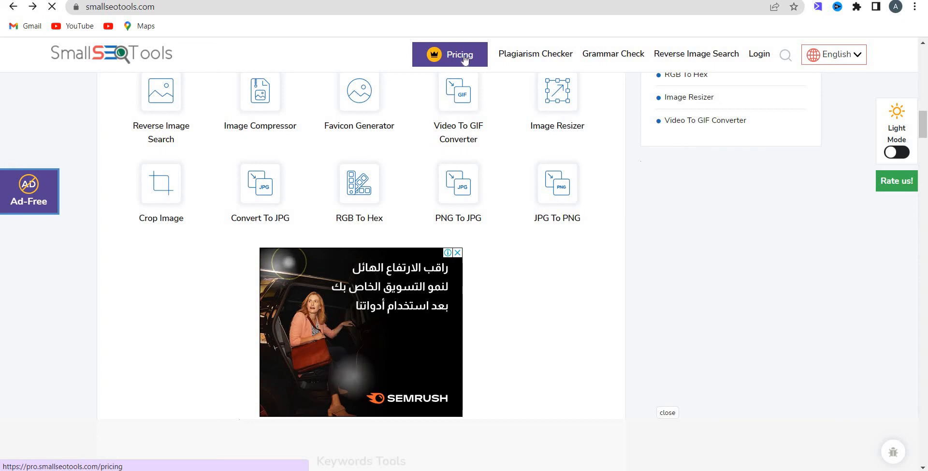
{"action": "mouse_move", "coordinate": [464, 66]}
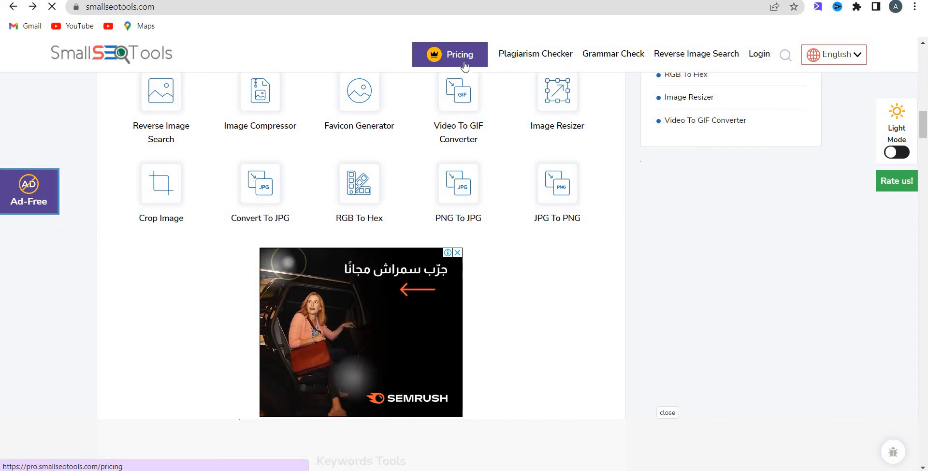
{"action": "left_click", "coordinate": [459, 53]}
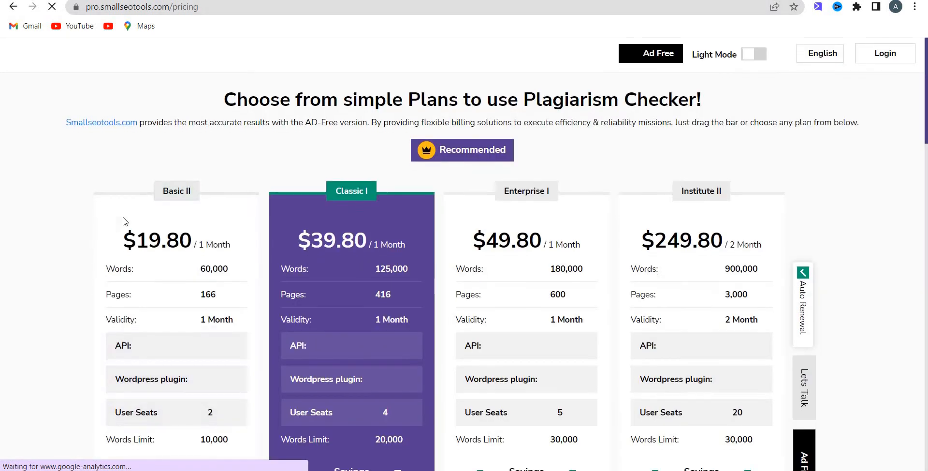
{"action": "scroll", "scroll_direction": "down", "scroll_amount": 3}
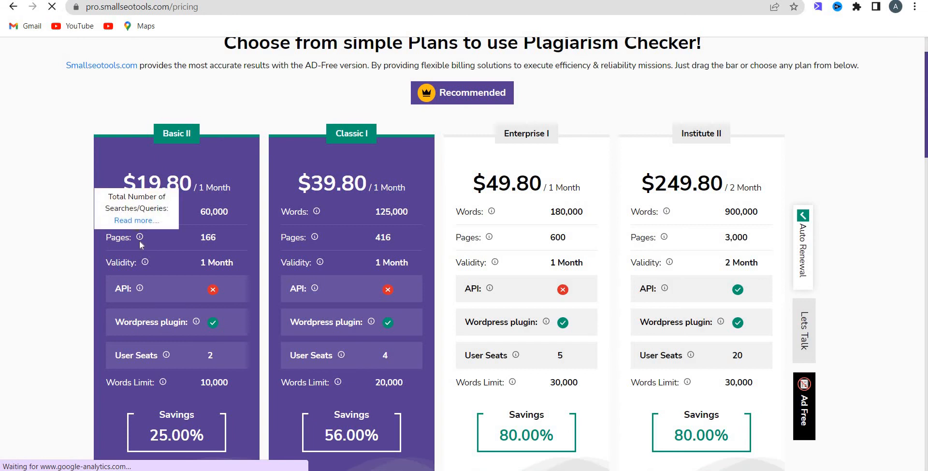
{"action": "mouse_move", "coordinate": [145, 263]}
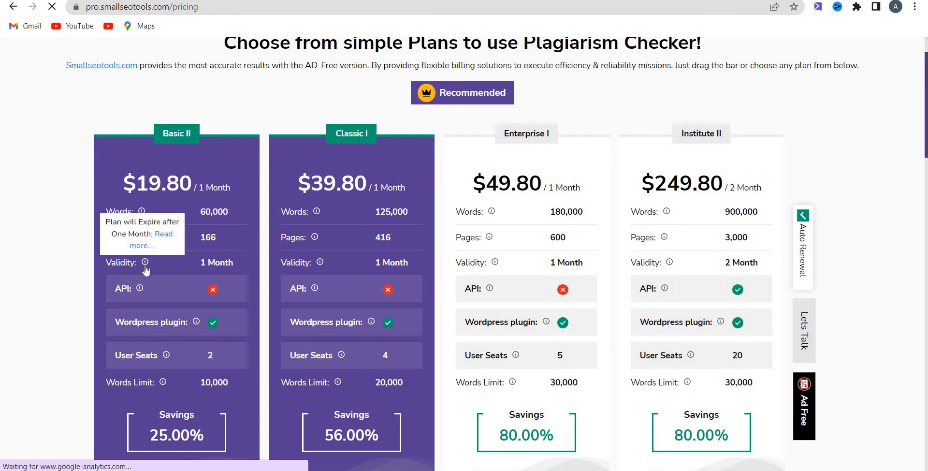
{"action": "scroll", "scroll_direction": "down", "scroll_amount": 3}
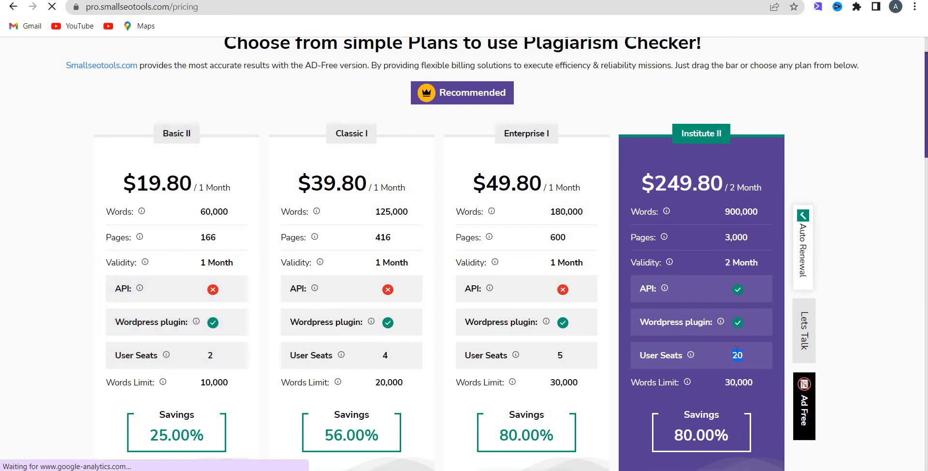
- Drag the plan slider from 125k to 530k words, showing $149.80 with 77% savings
{"action": "scroll", "scroll_direction": "down", "scroll_amount": 3}
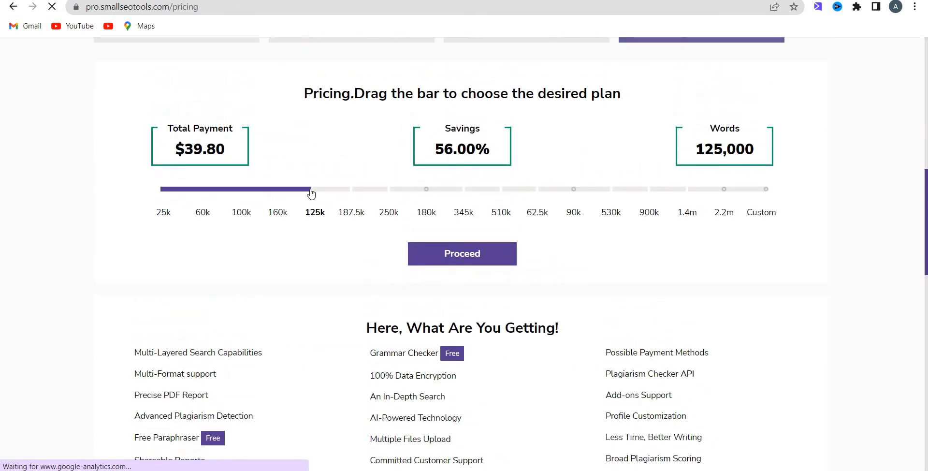
{"action": "left_click_drag", "start_coordinate": [310, 188], "coordinate": [463, 188]}
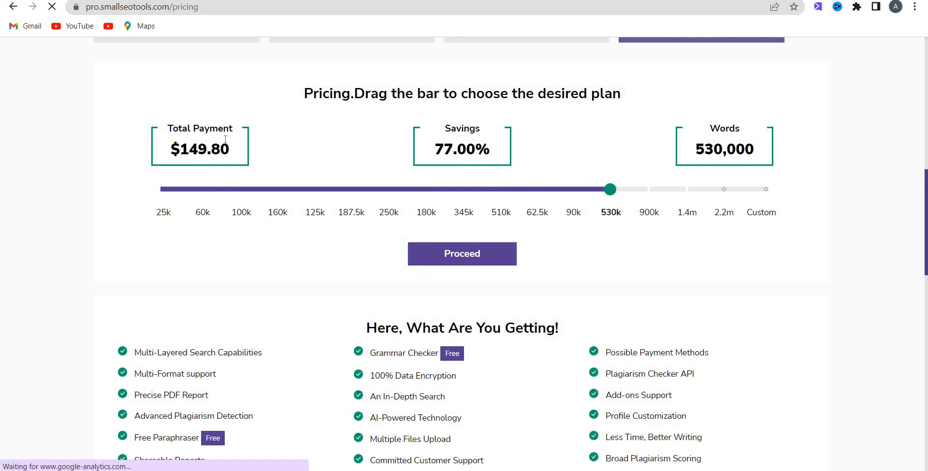
{"action": "scroll", "scroll_direction": "down", "scroll_amount": 3}
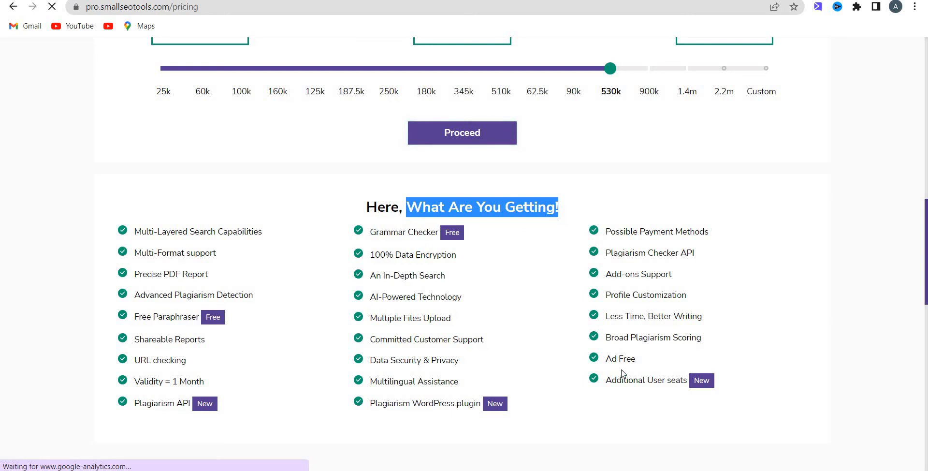
{"action": "scroll", "scroll_direction": "down", "scroll_amount": 3}
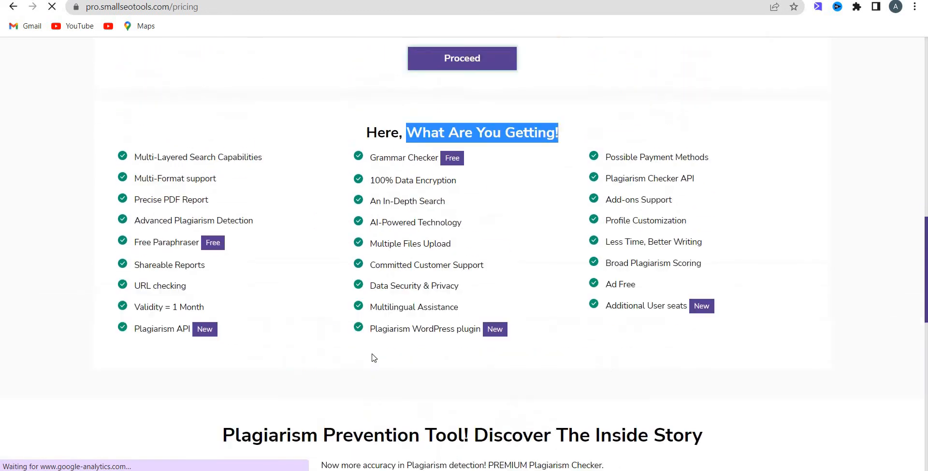
{"action": "scroll", "scroll_direction": "down", "scroll_amount": 3}
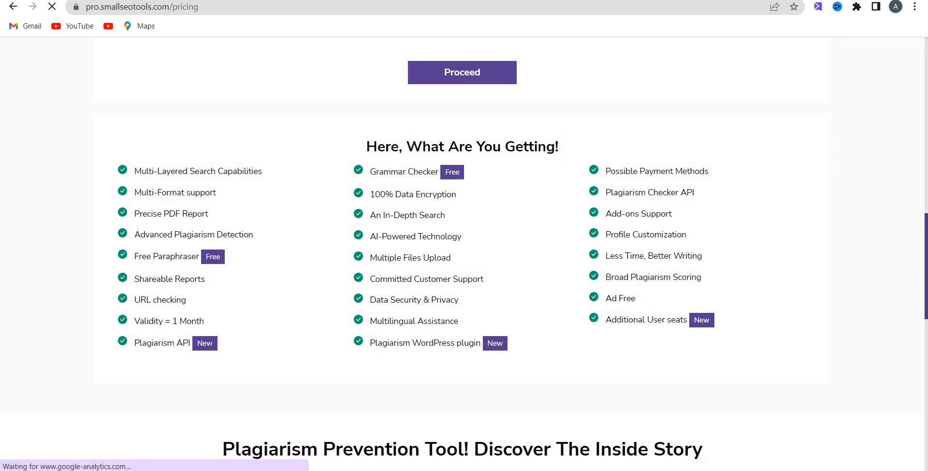
{"action": "double_click", "coordinate": [166, 256]}
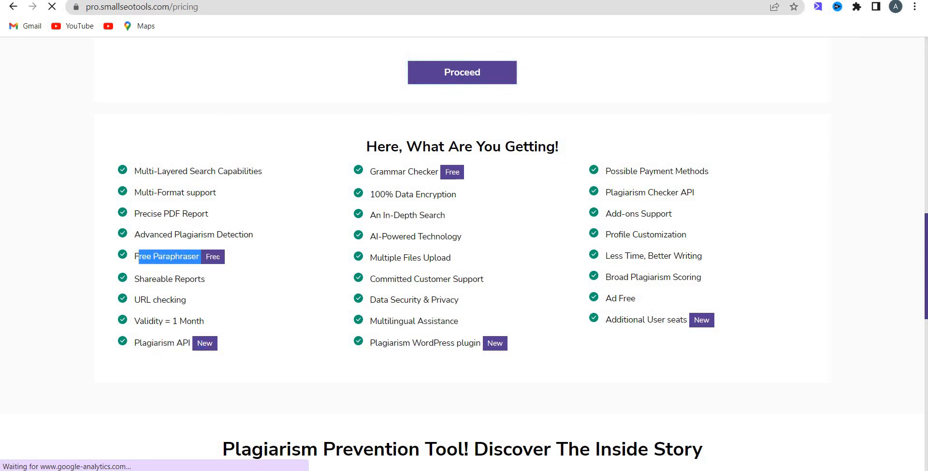